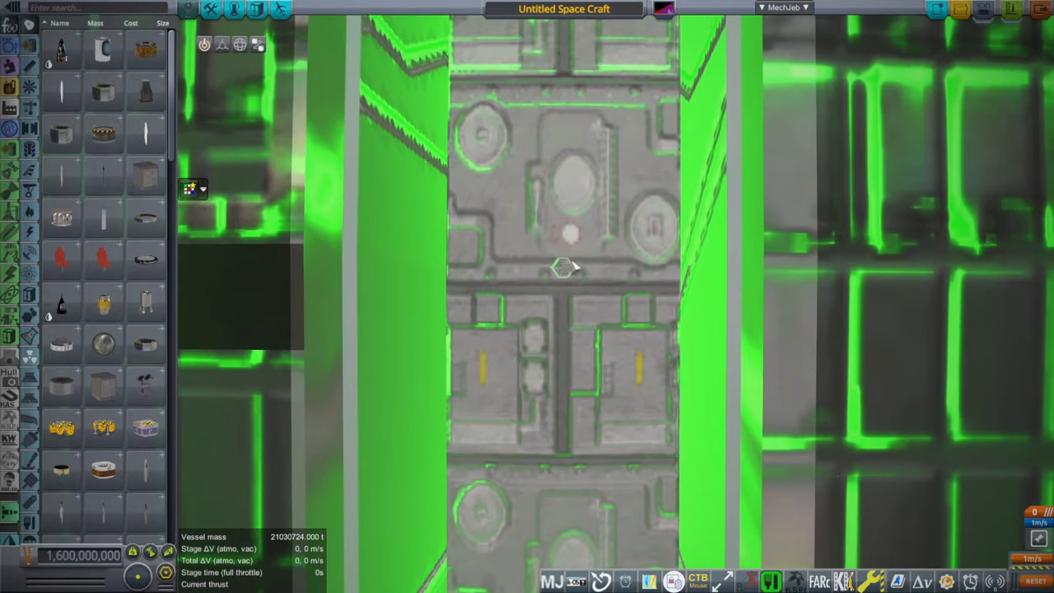
Show the MechJeb Delta-V Stats readout for the Death Star in the editor
scroll(down, 3)
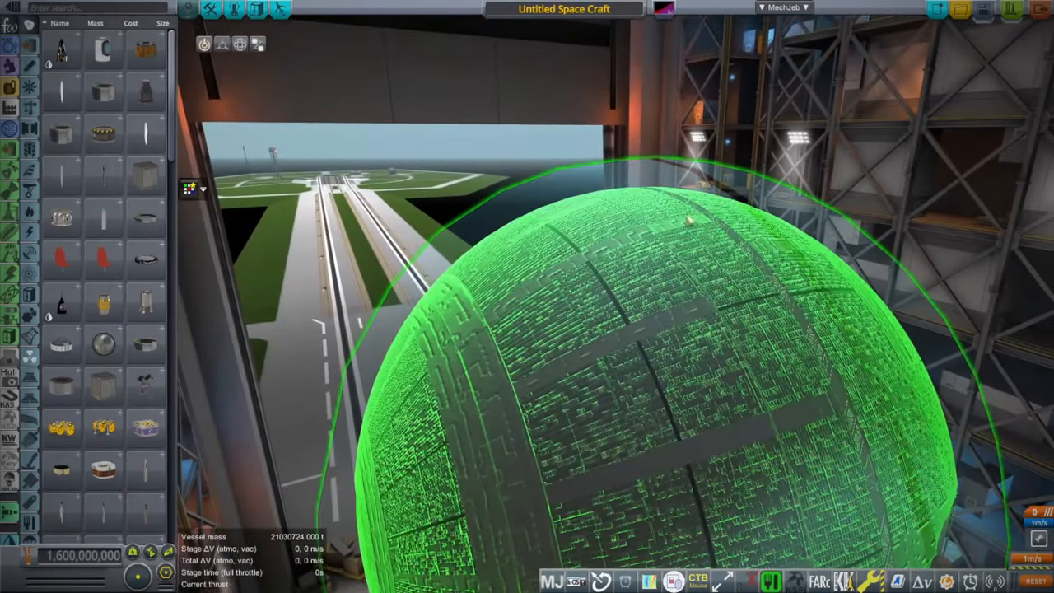
click(783, 7)
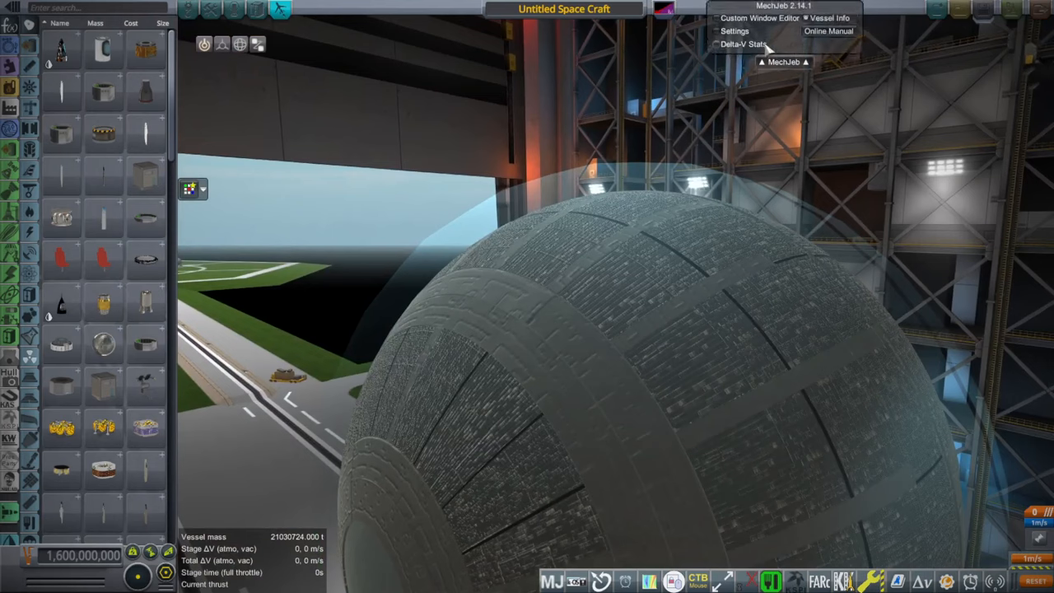
click(744, 42)
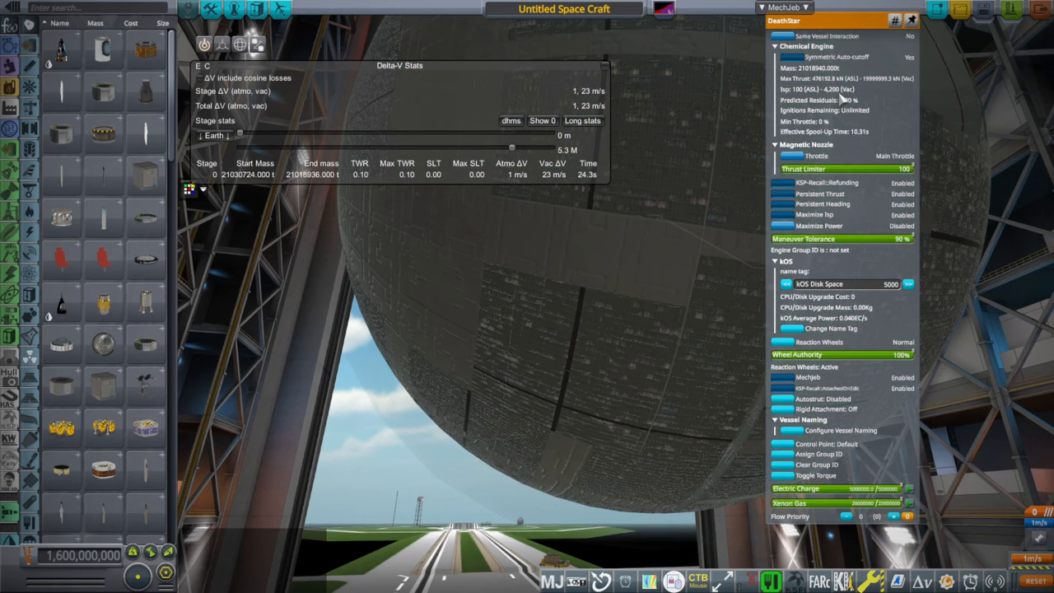
mouse_move(267, 207)
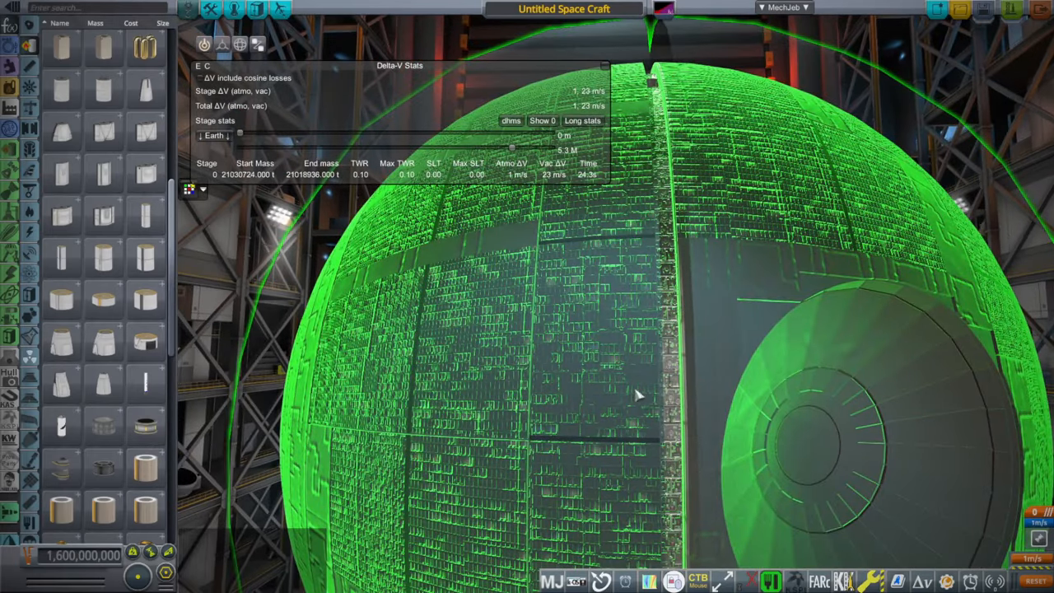
mouse_move(294, 402)
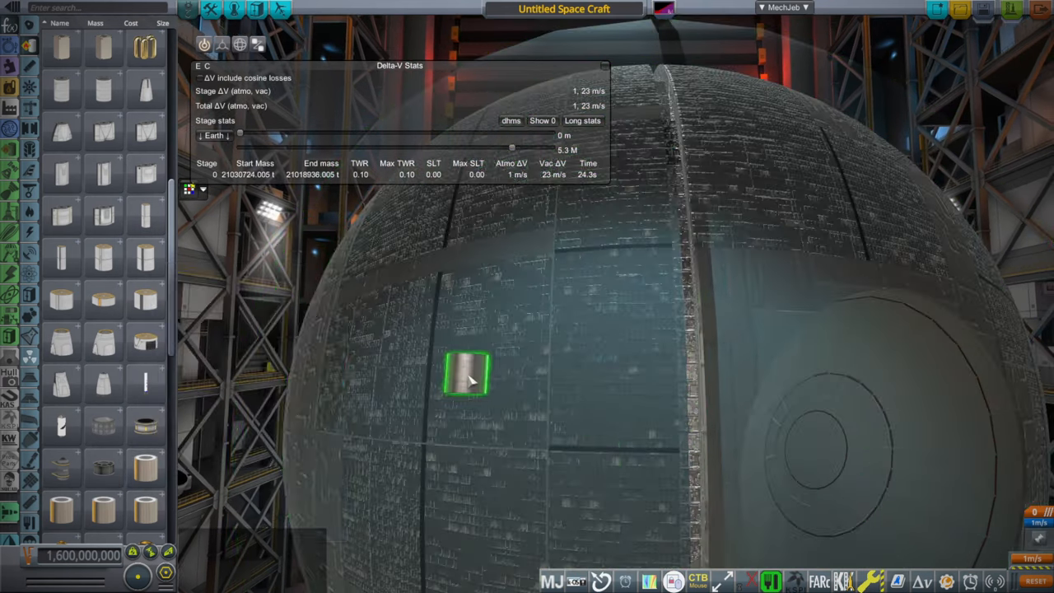
Attach a part giving a second stage, then search the catalogue for 'star' parts
click(467, 375)
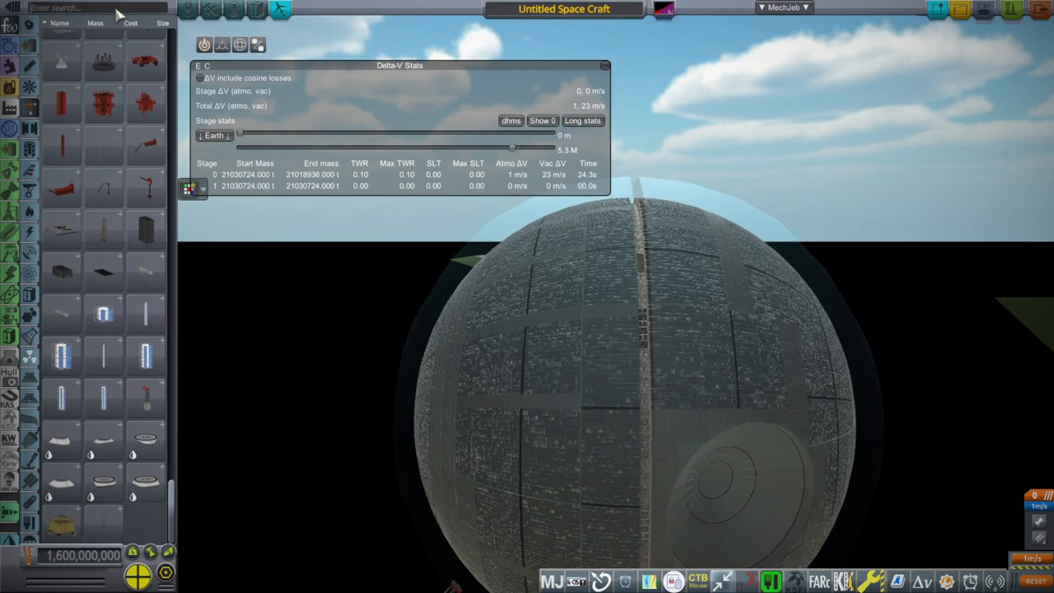
text(star destroyer)
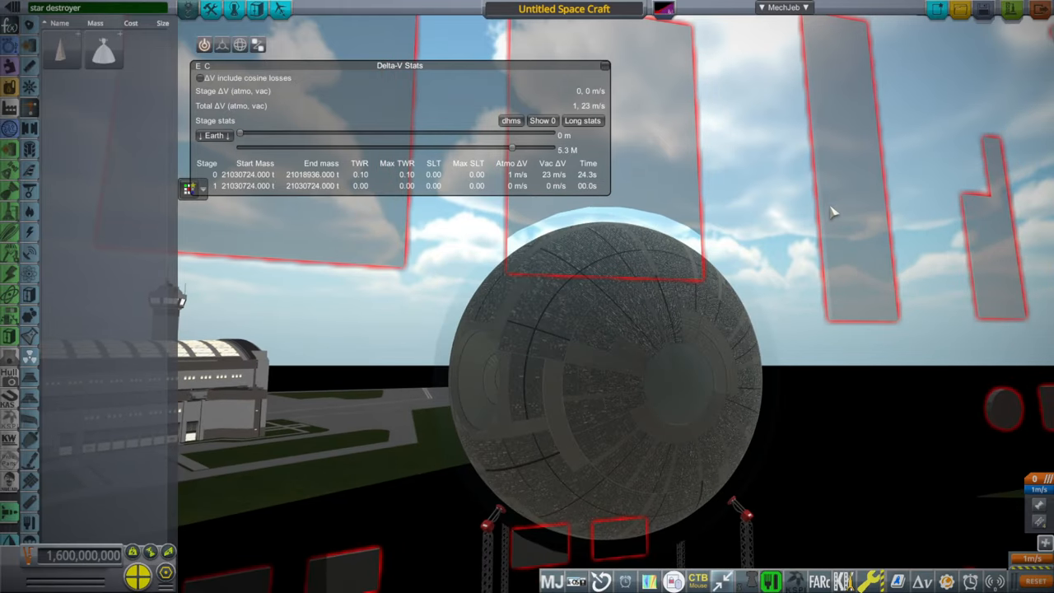
mouse_move(831, 207)
text(ncc-1701)
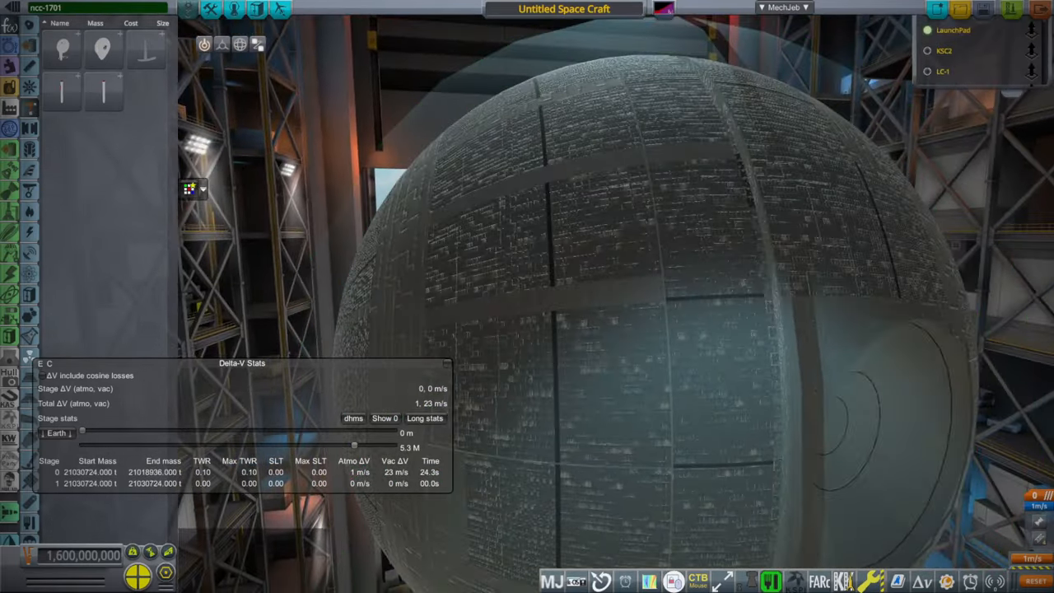
Name the craft 'Death Star' and send it to the launch pad
click(563, 10)
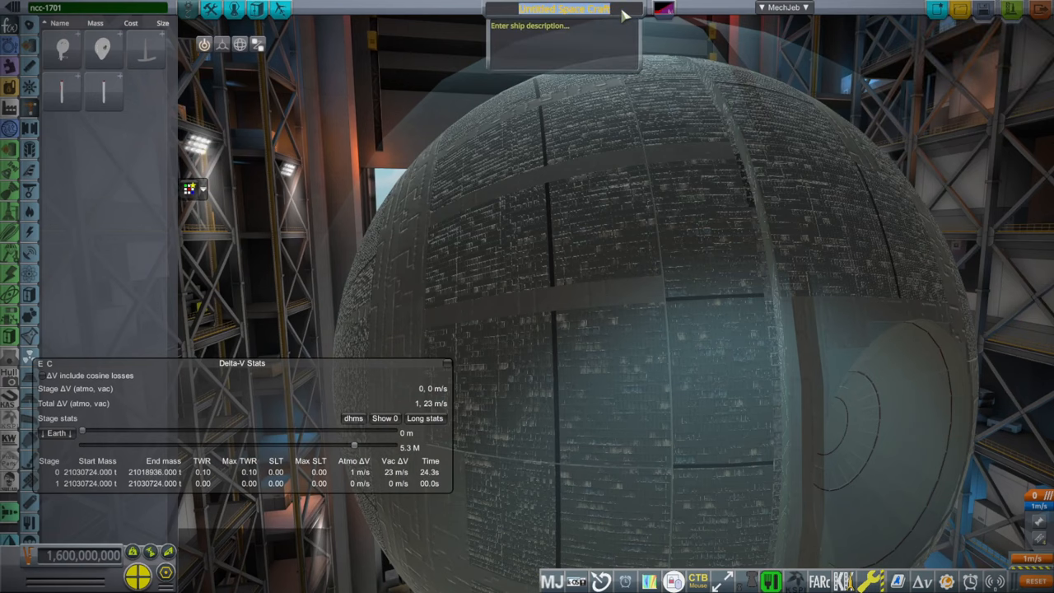
text(Death)
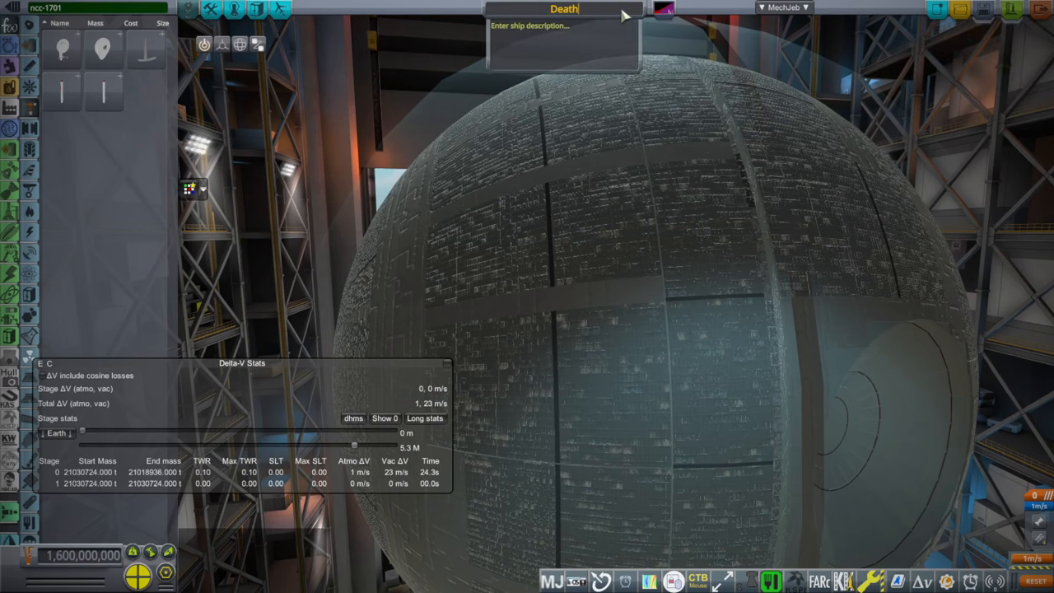
text(Star)
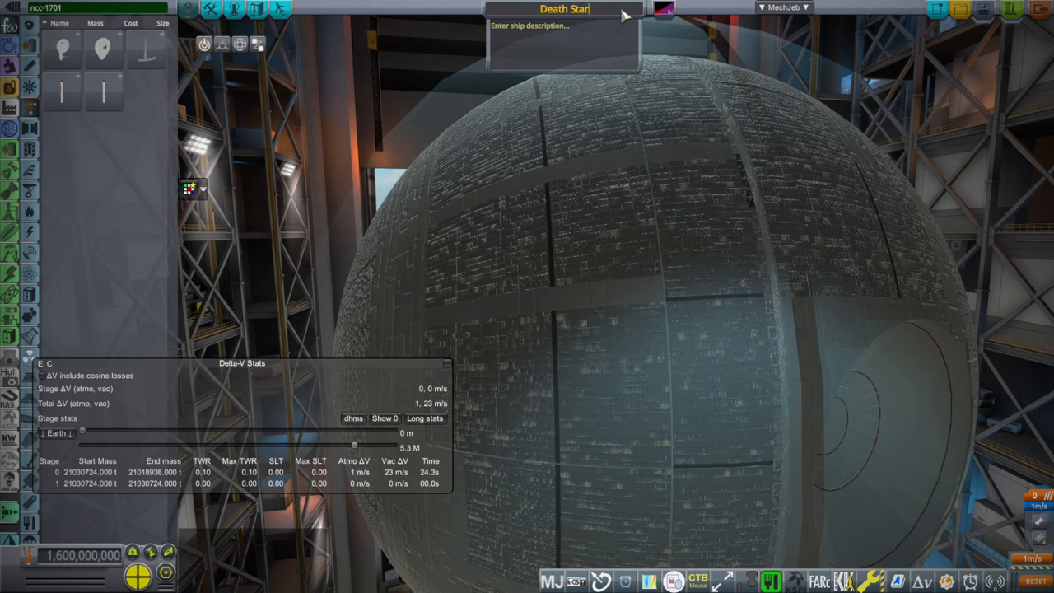
click(985, 10)
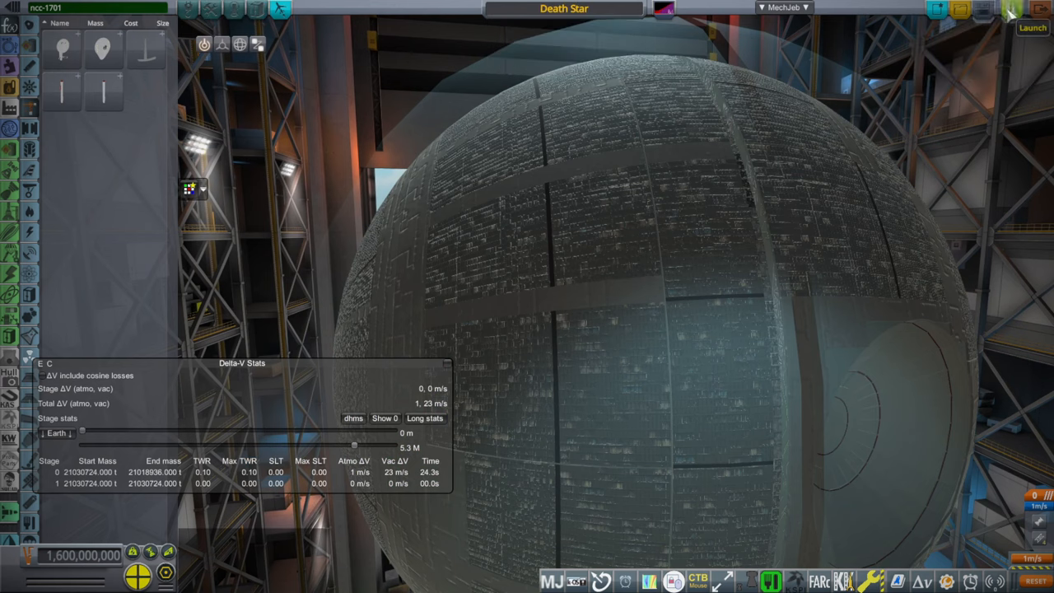
click(1031, 26)
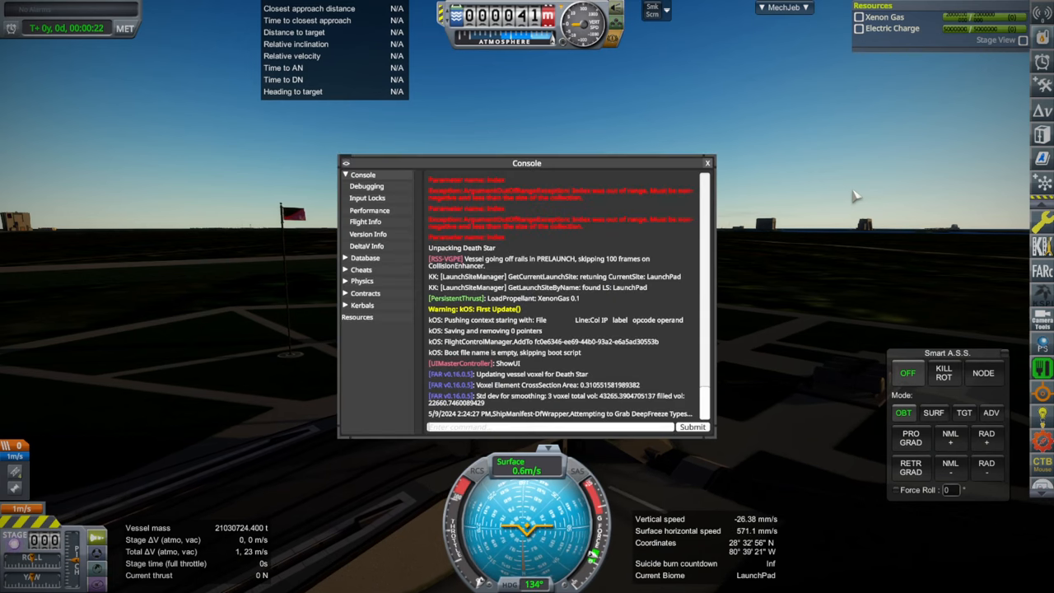
Use the debug Cheats Set Orbit tool to place the Death Star in Earth orbit
click(360, 270)
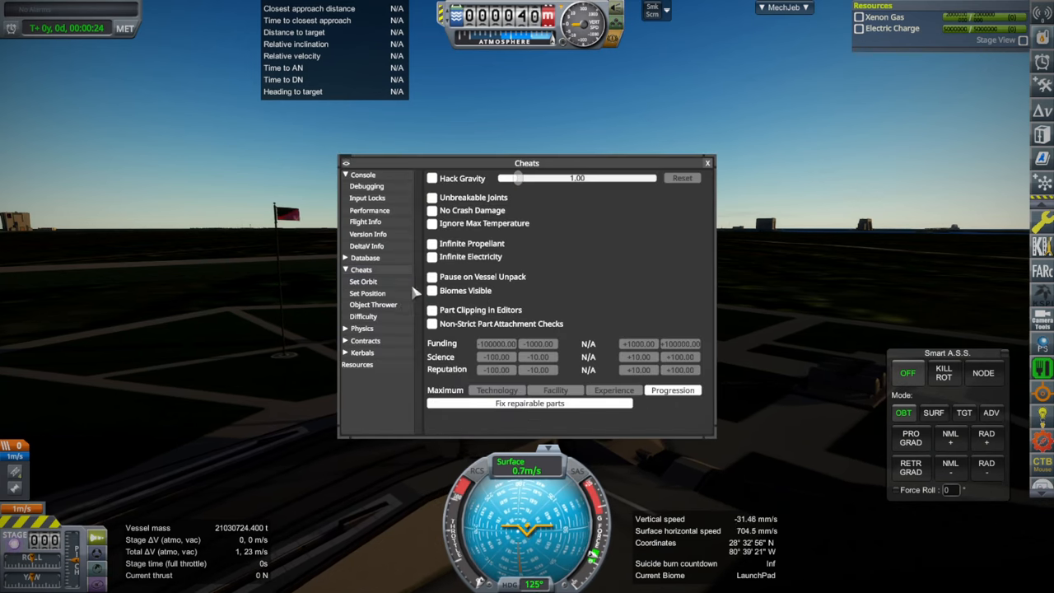
click(362, 280)
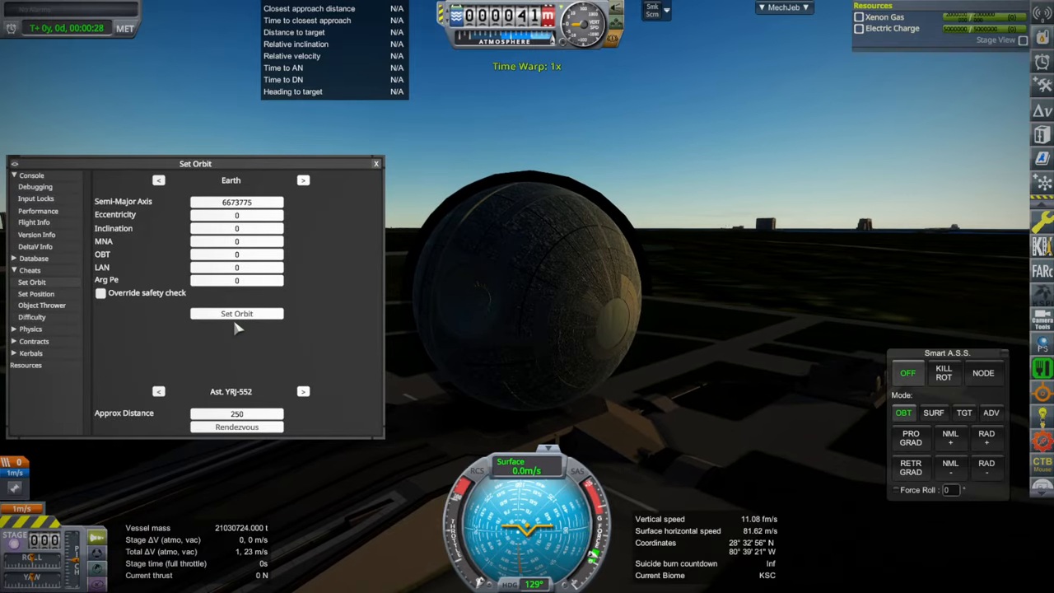
click(237, 313)
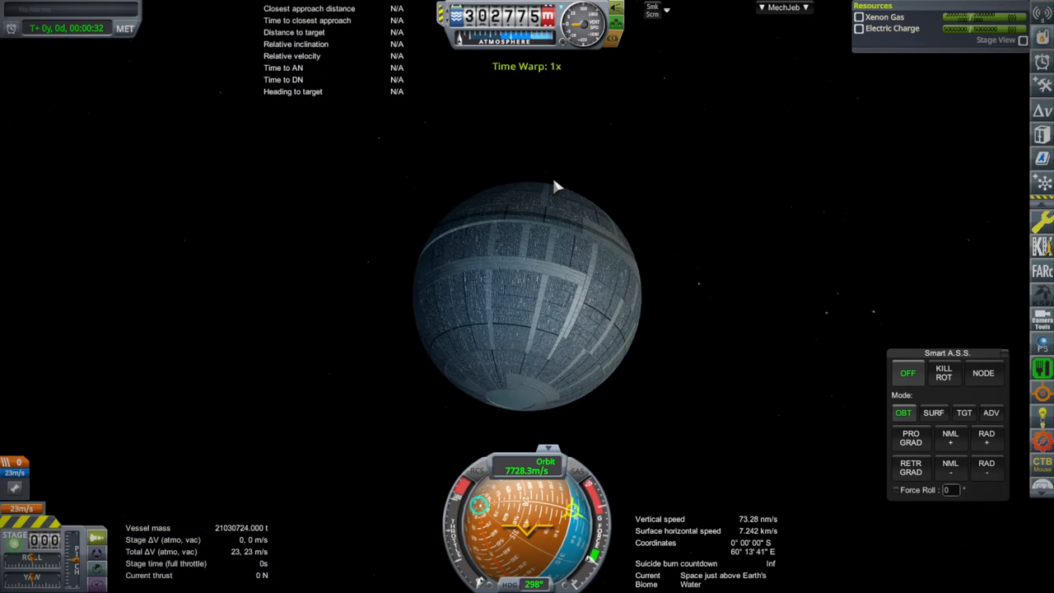
mouse_move(865, 126)
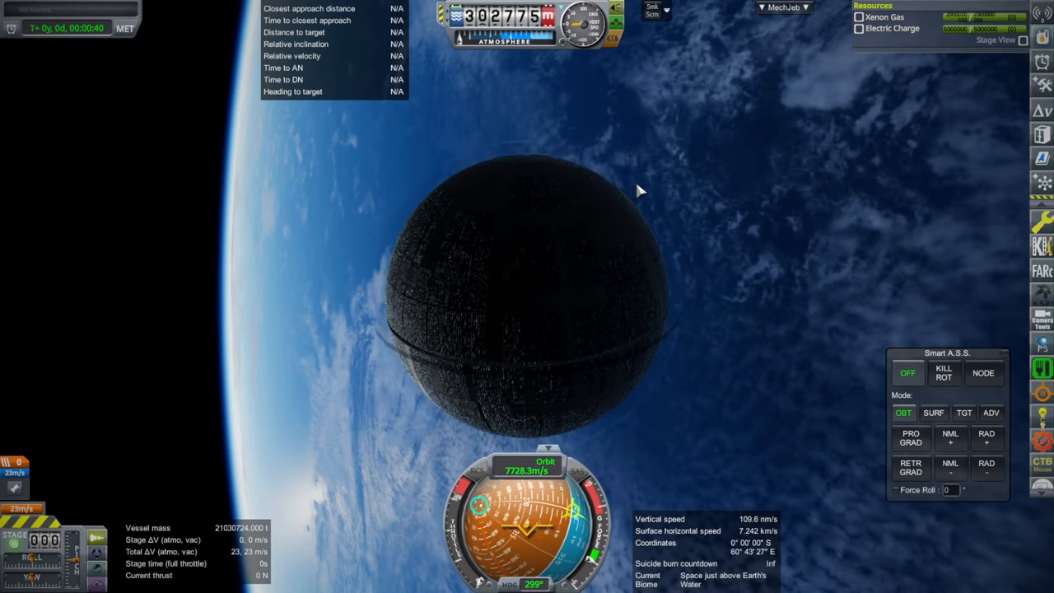
Set the MechJeb Smart A.S.S. autopilot to hold prograde in orbit mode
click(910, 438)
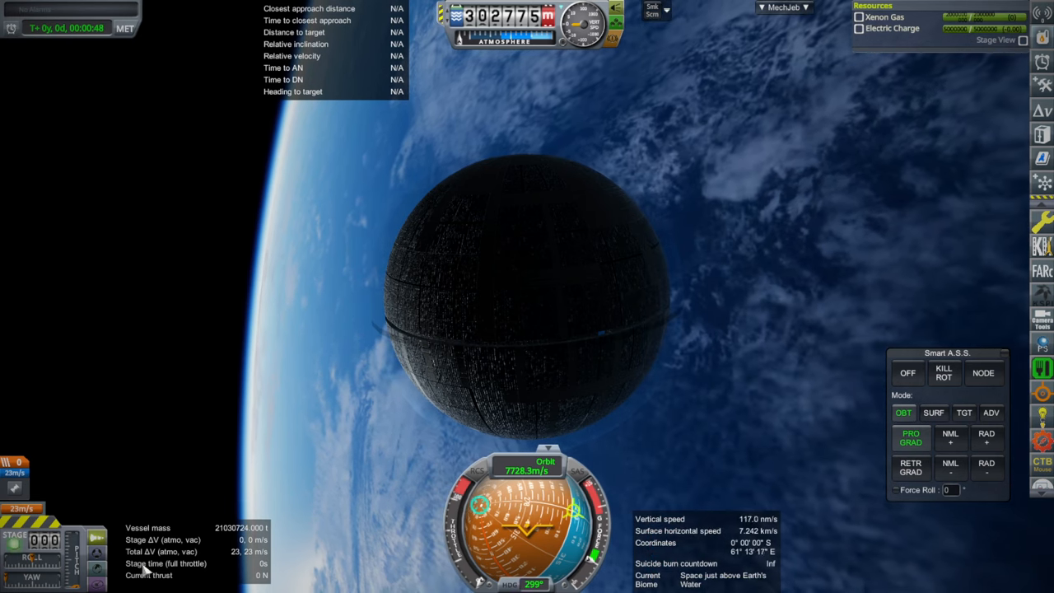
mouse_move(803, 341)
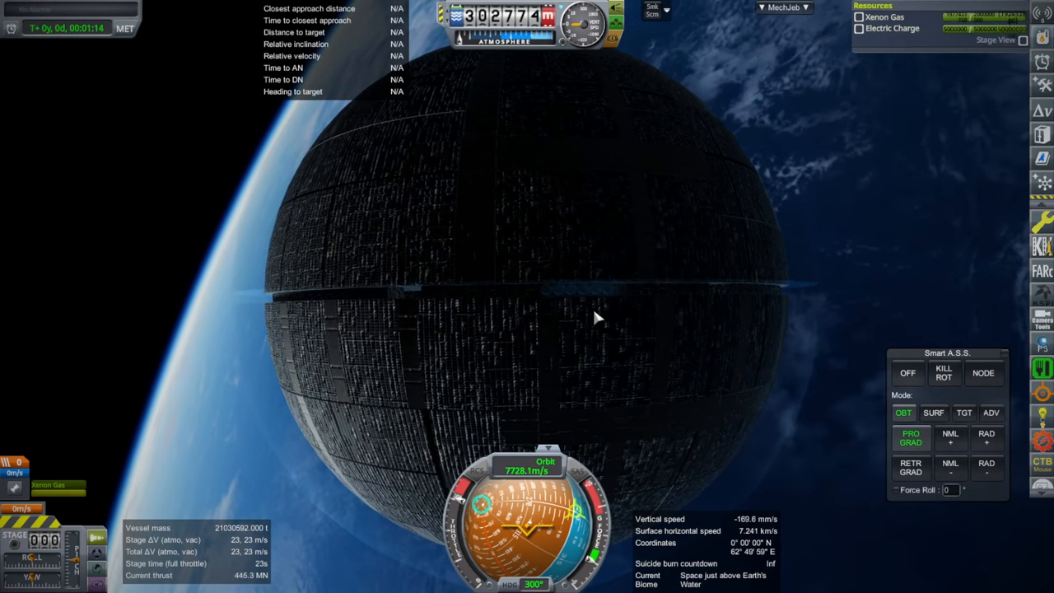
mouse_move(840, 206)
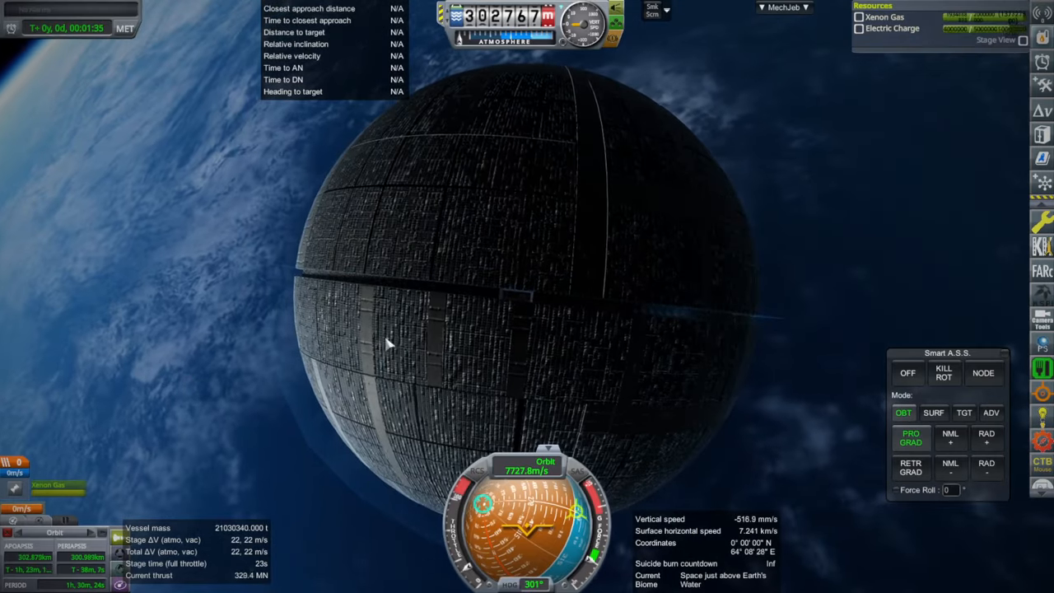
mouse_move(185, 340)
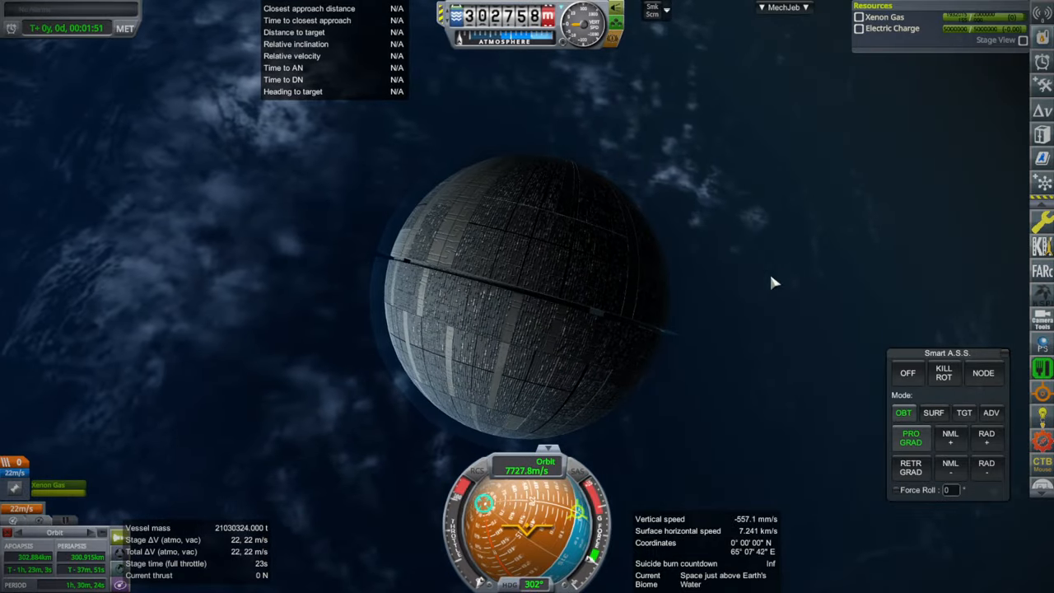
mouse_move(821, 241)
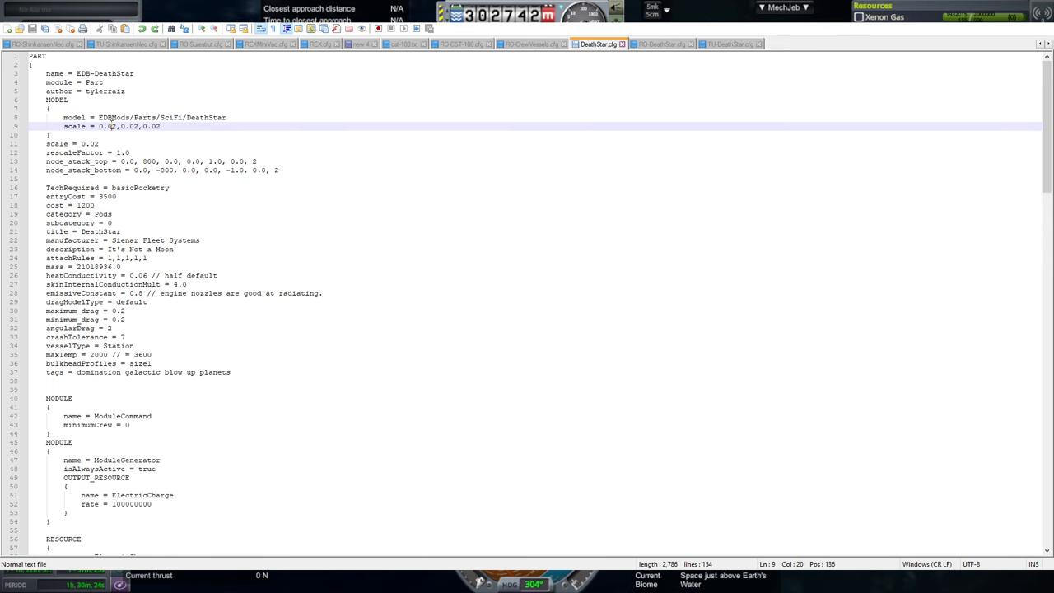
Edit DeathStar.cfg so the MODEL scale reads 1.0,1.0,1.0 and scale is 1.0
click(89, 143)
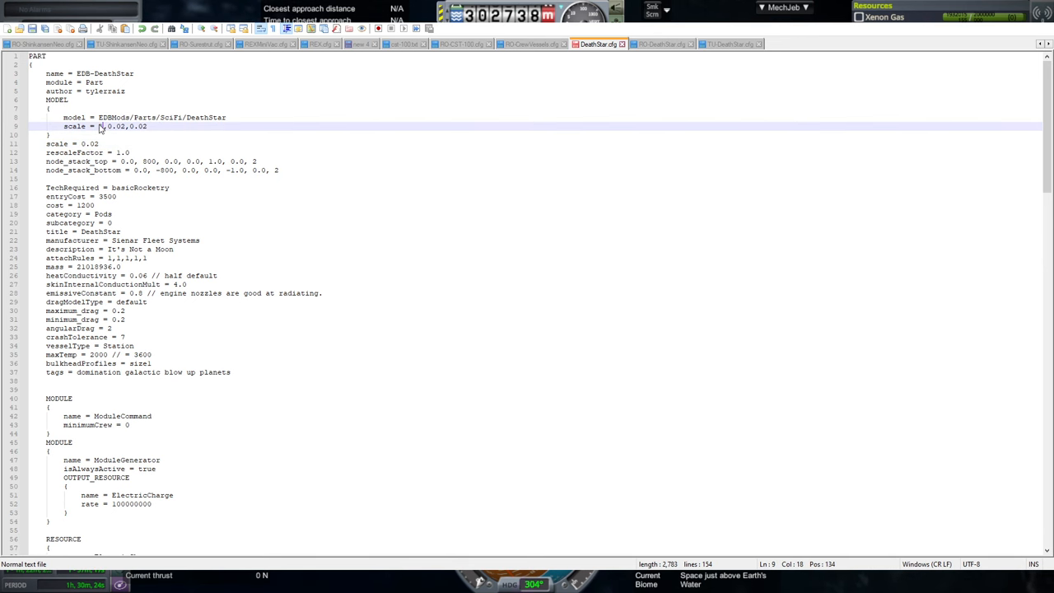
text(1.0)
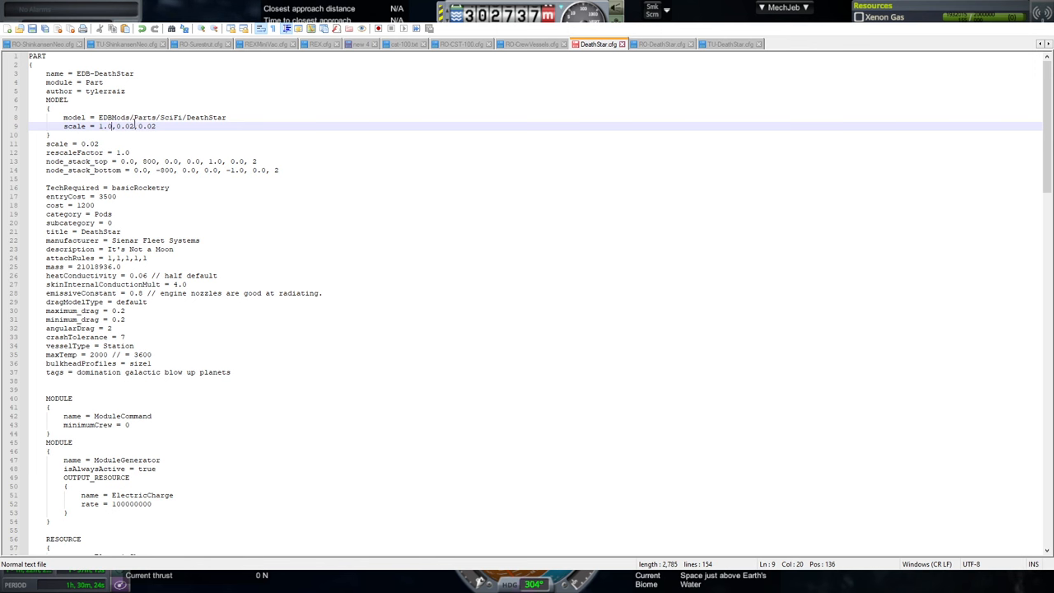
text(1.0)
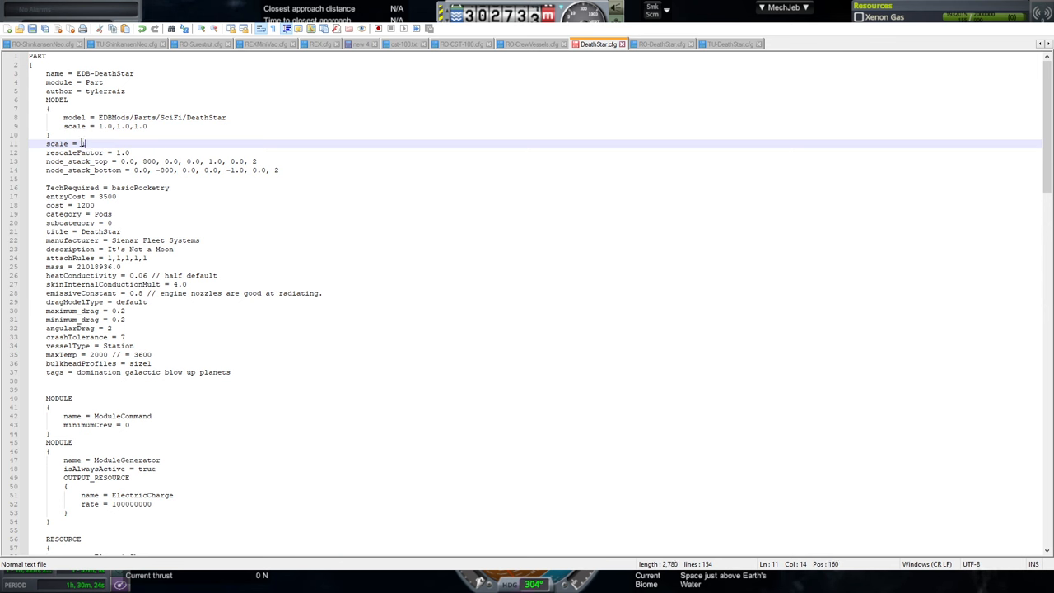
text(.0)
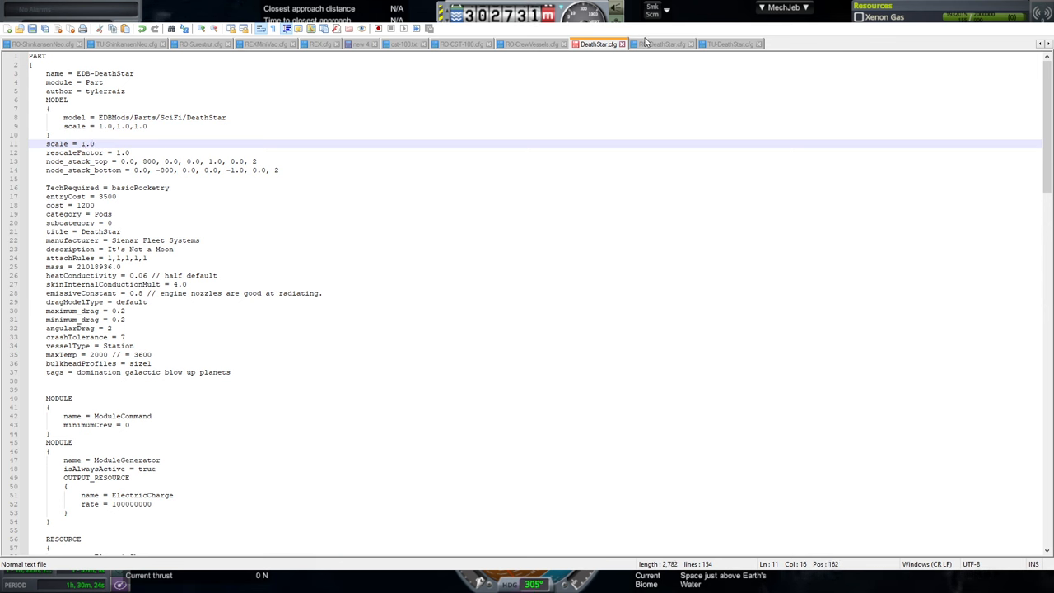
click(107, 126)
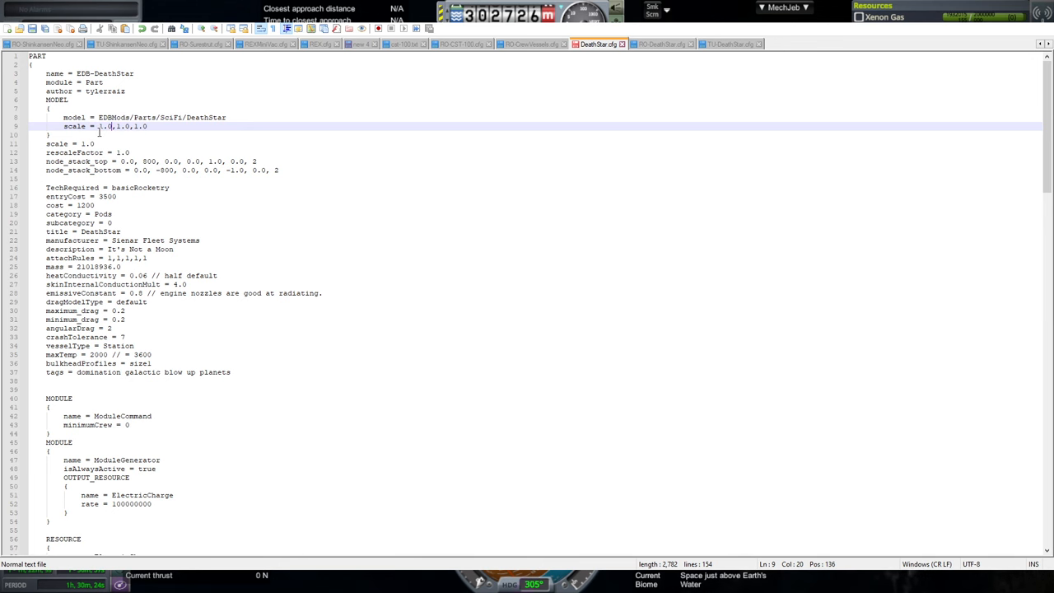
click(95, 143)
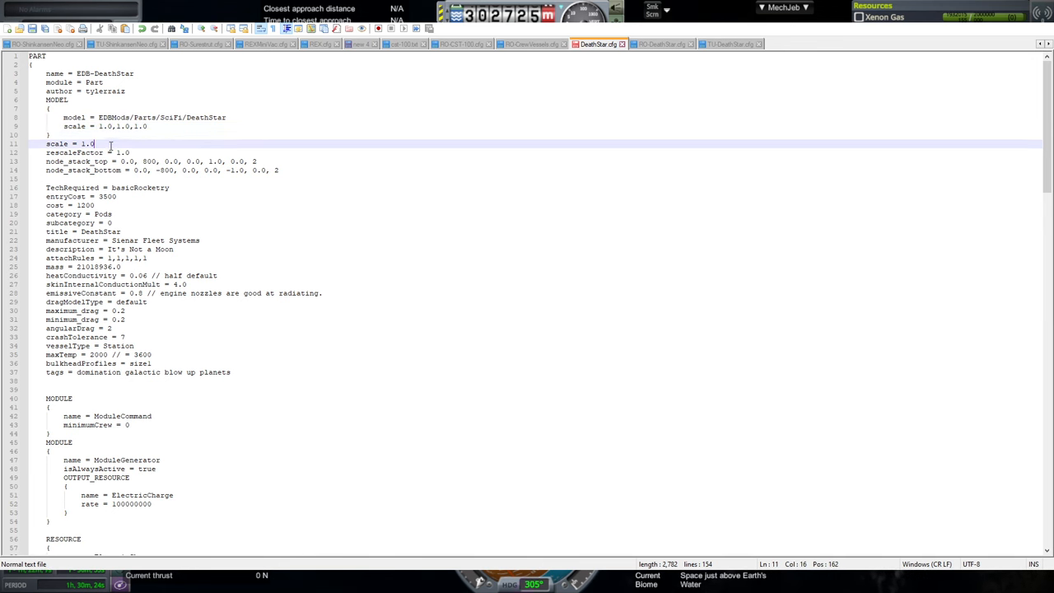
click(145, 125)
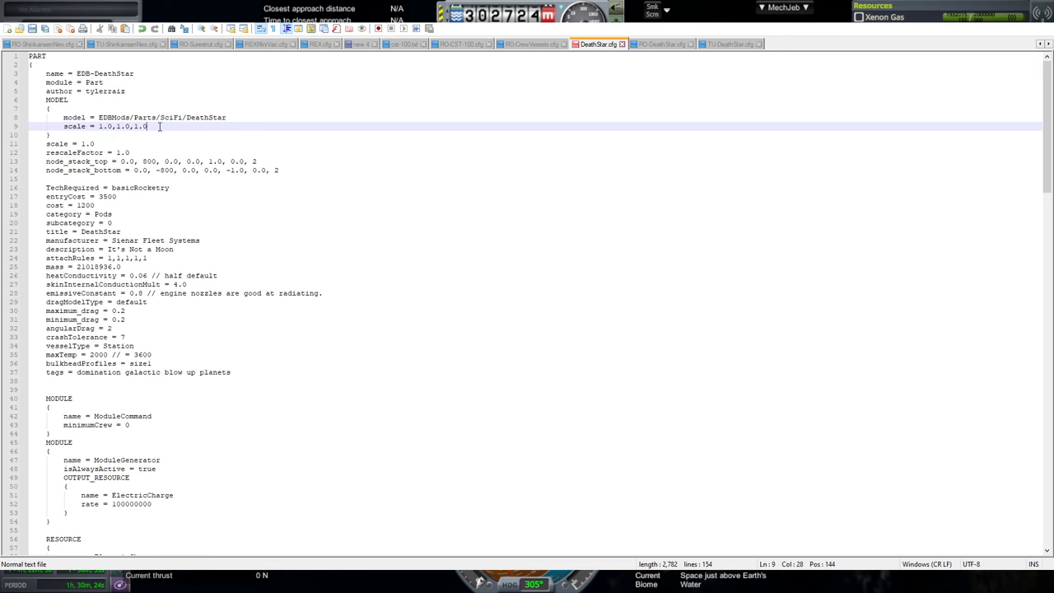
click(94, 143)
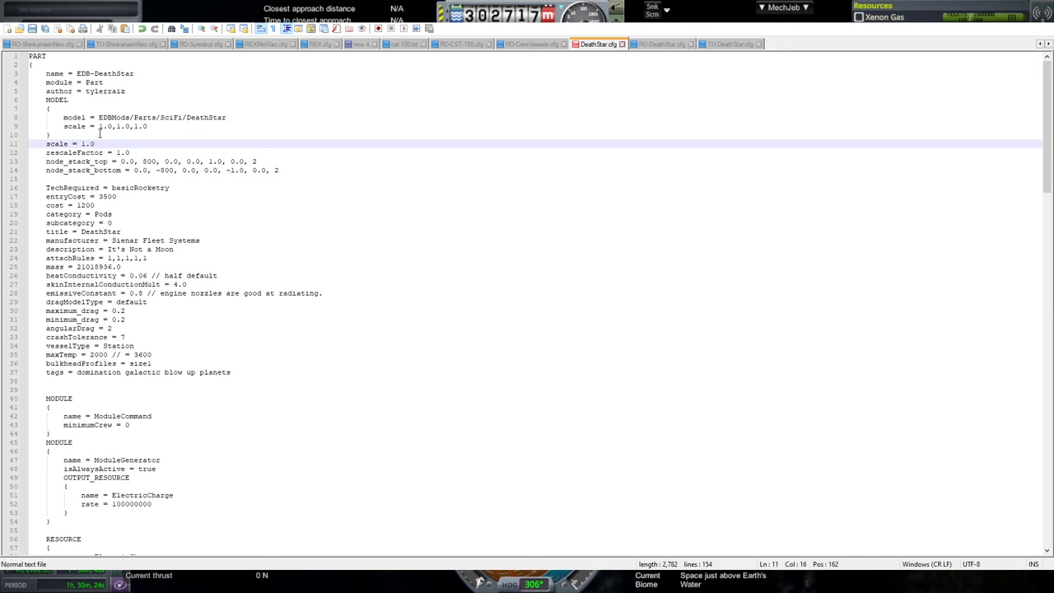
click(659, 43)
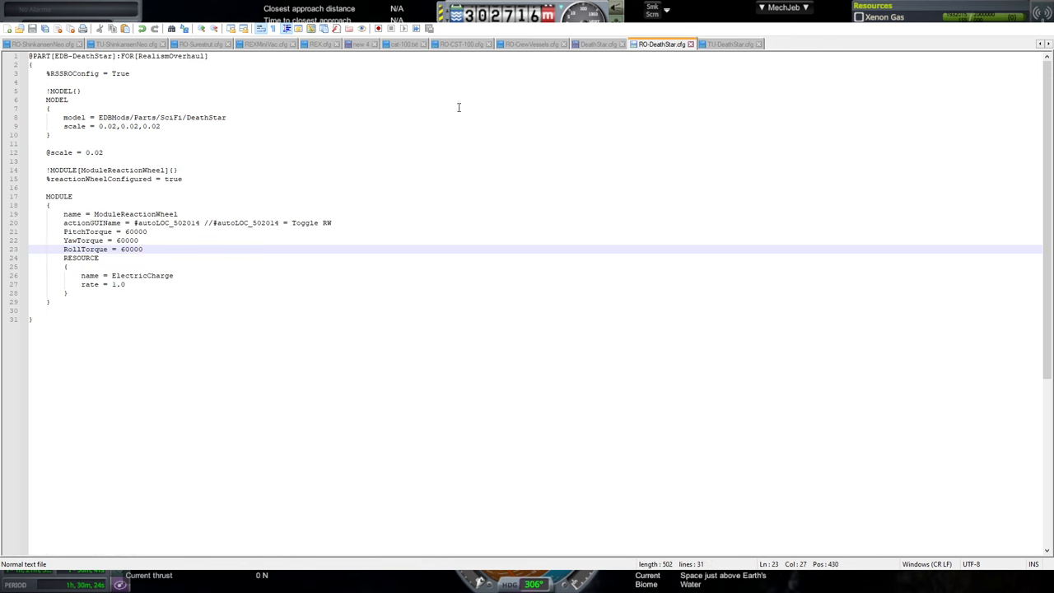
click(105, 135)
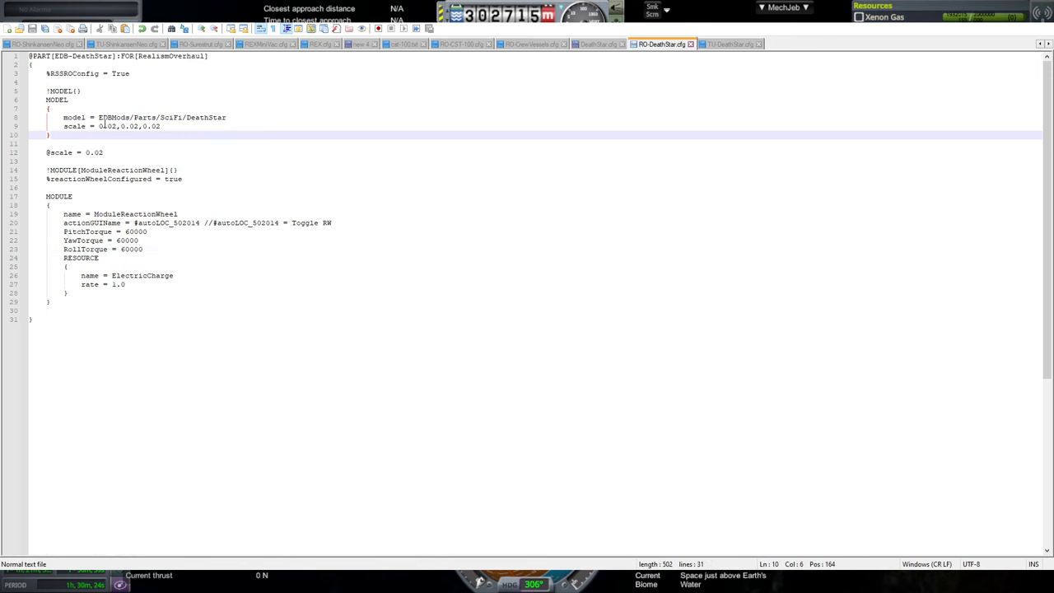
double_click(106, 125)
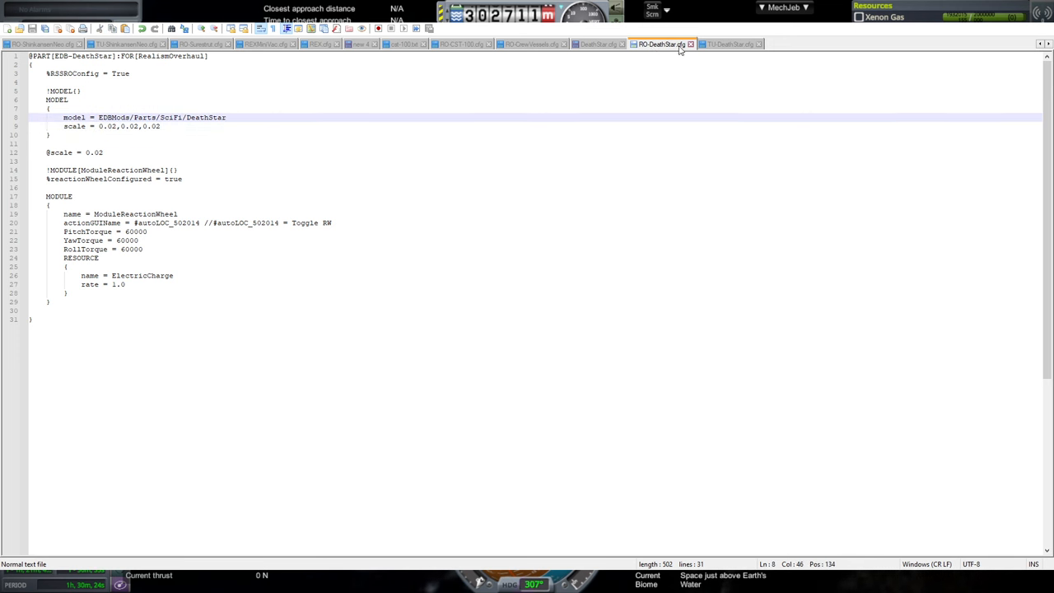
click(583, 125)
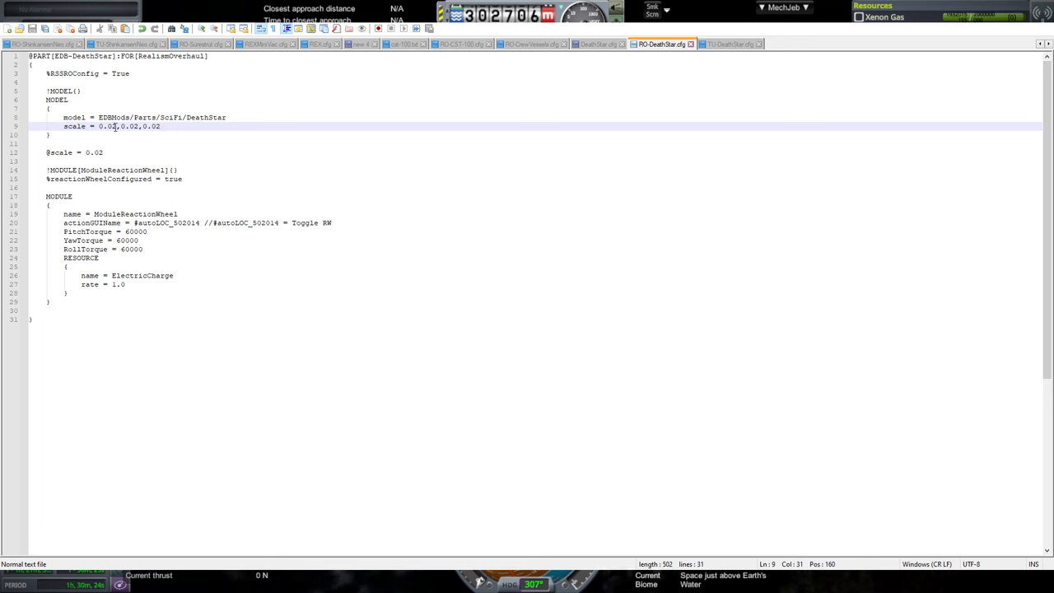
double_click(108, 125)
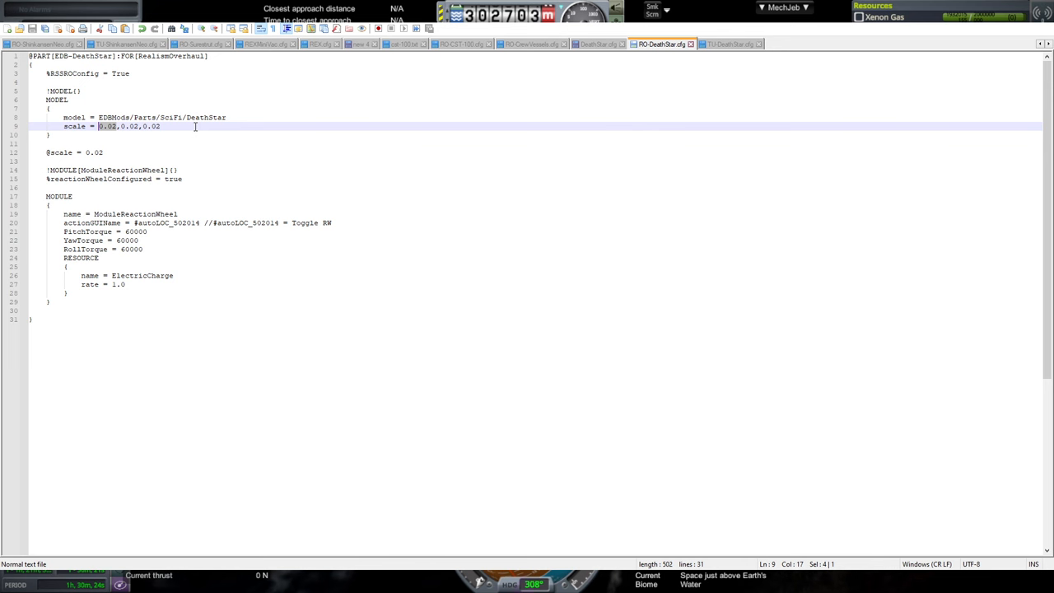
click(600, 43)
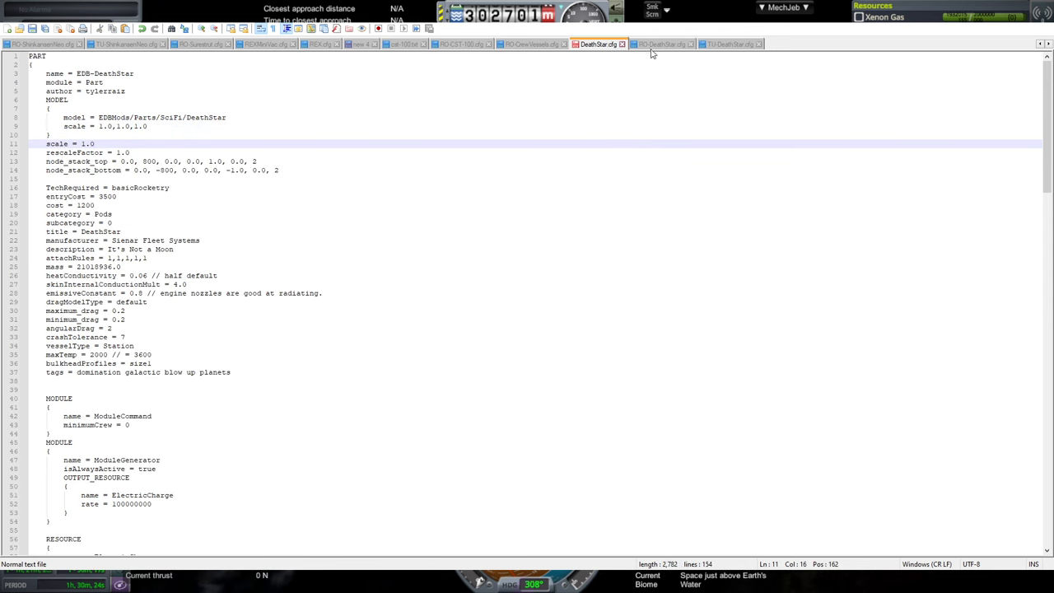
click(659, 42)
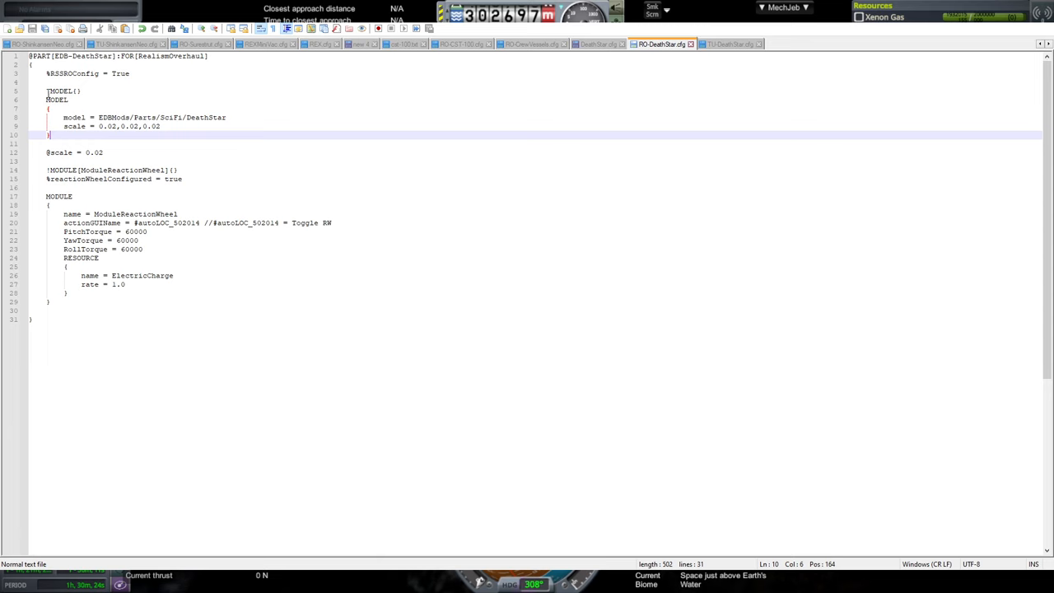
click(597, 43)
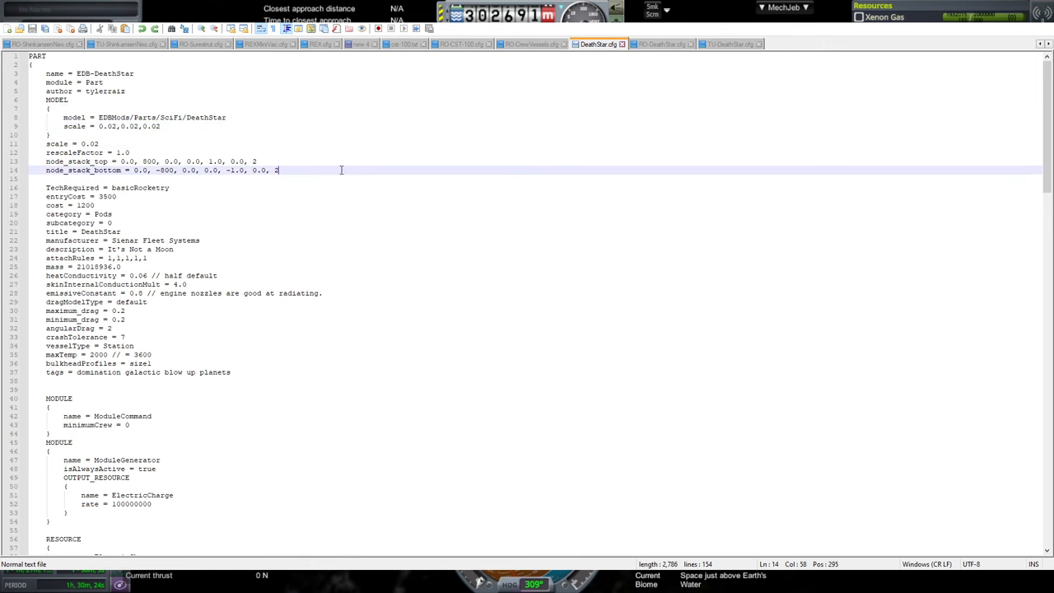
click(280, 215)
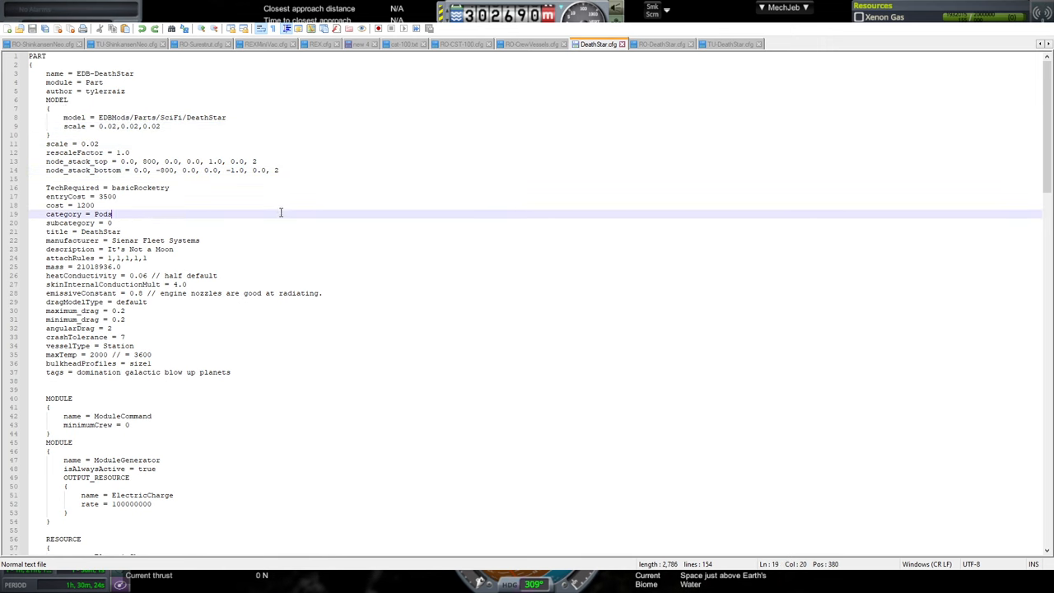
scroll(down, 3)
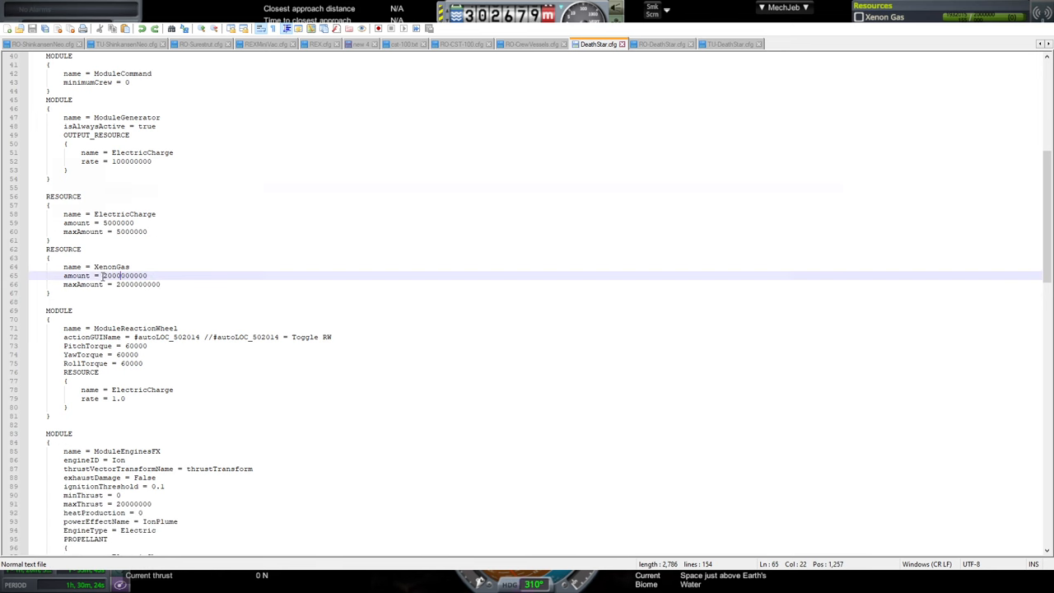
scroll(down, 3)
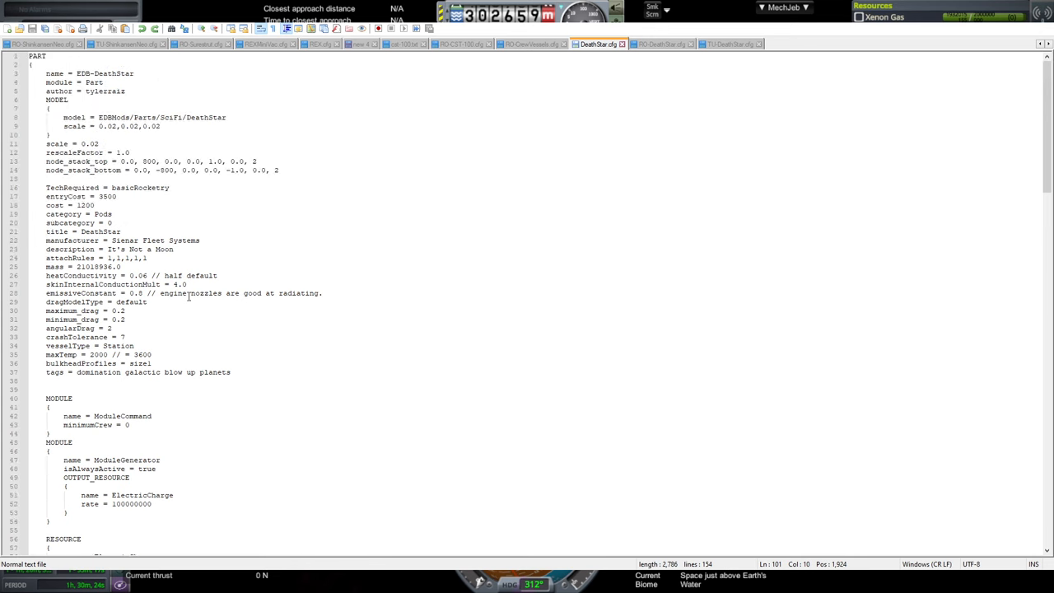
click(107, 267)
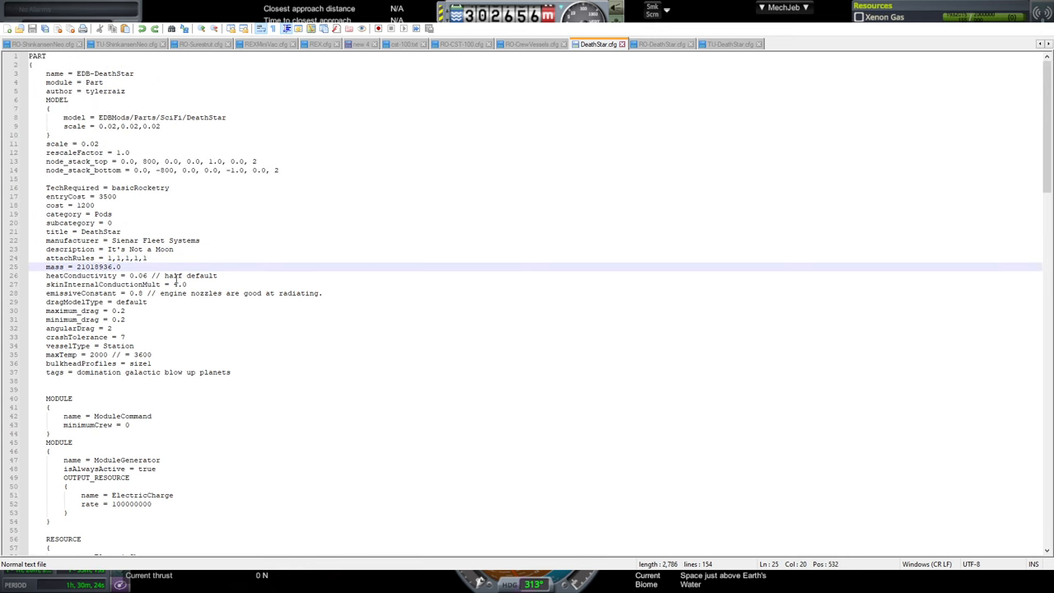
scroll(down, 3)
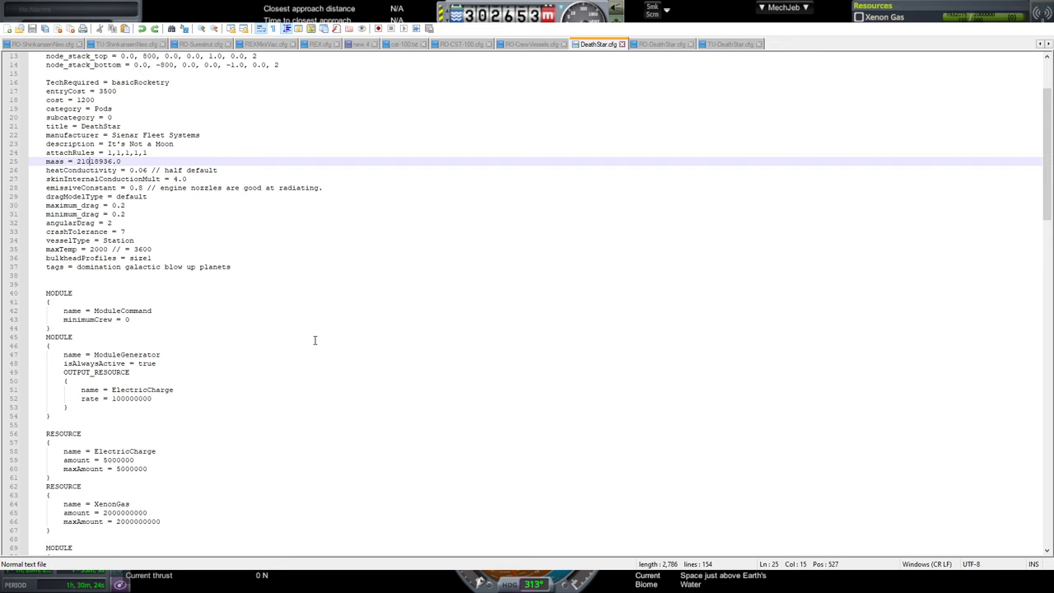
scroll(down, 3)
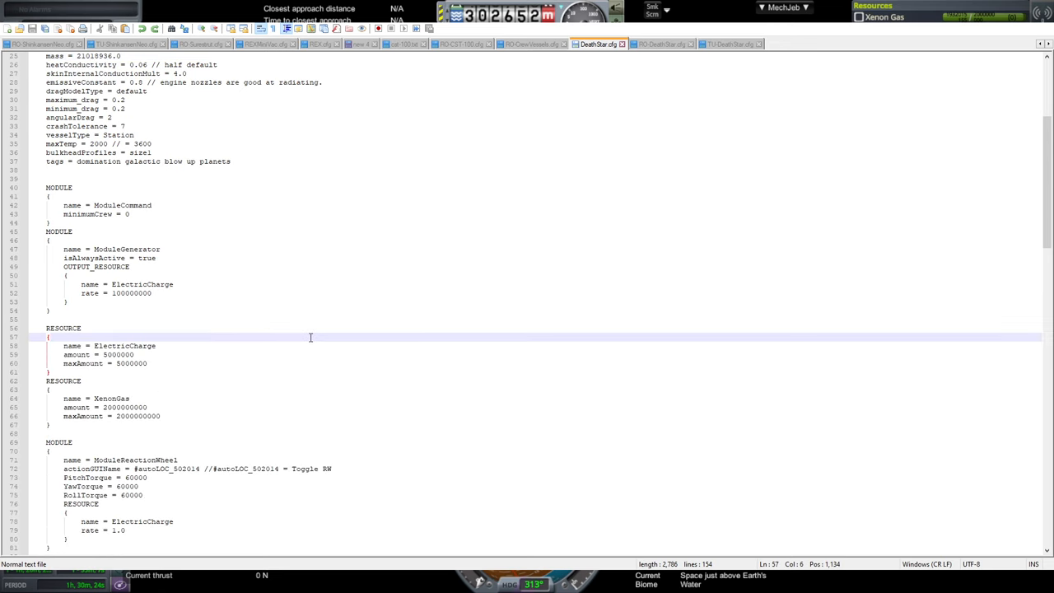
scroll(down, 3)
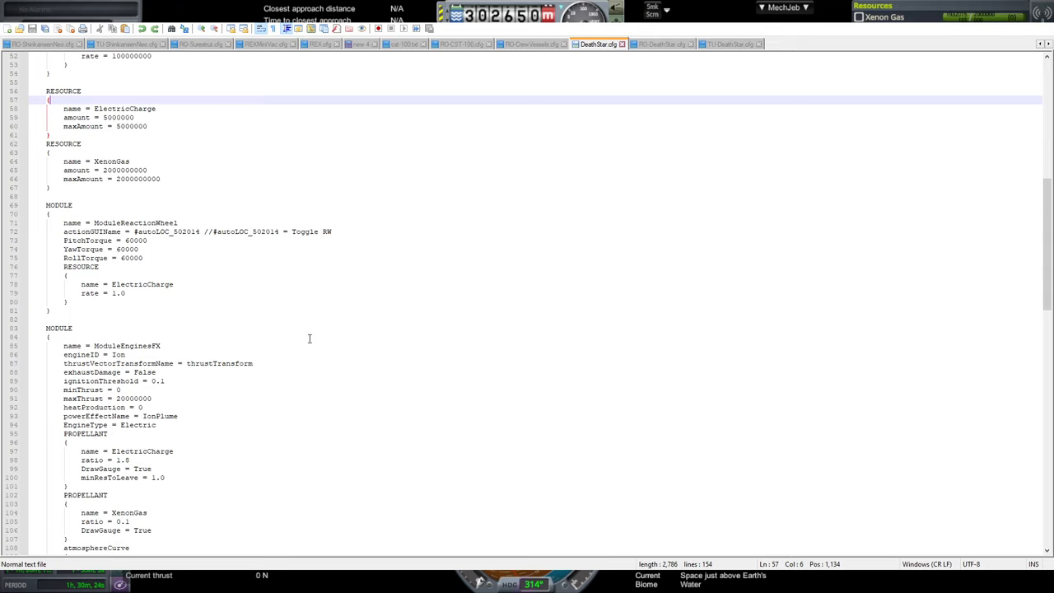
scroll(down, 3)
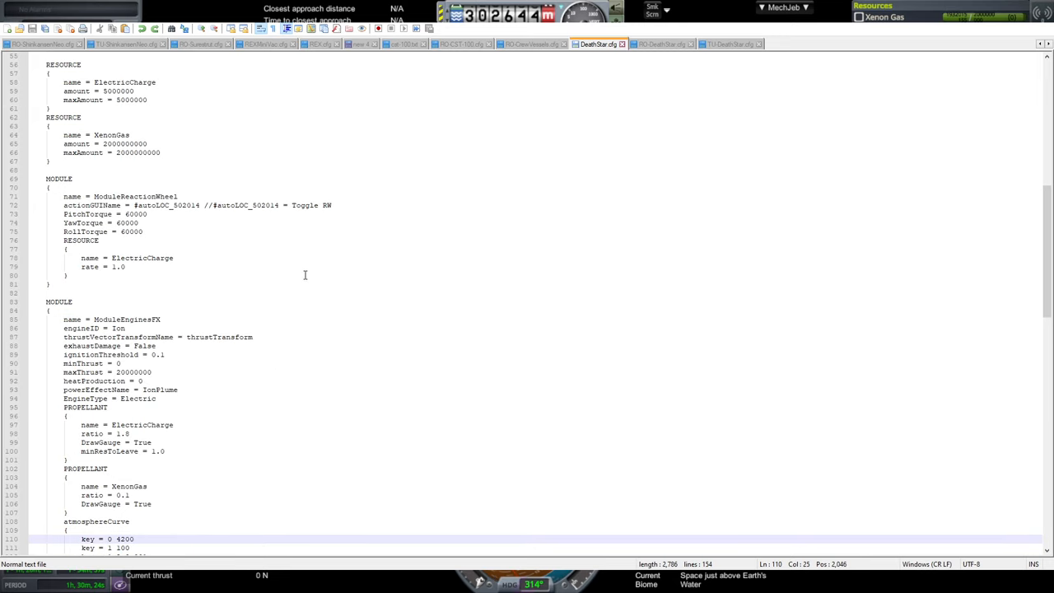
scroll(up, 3)
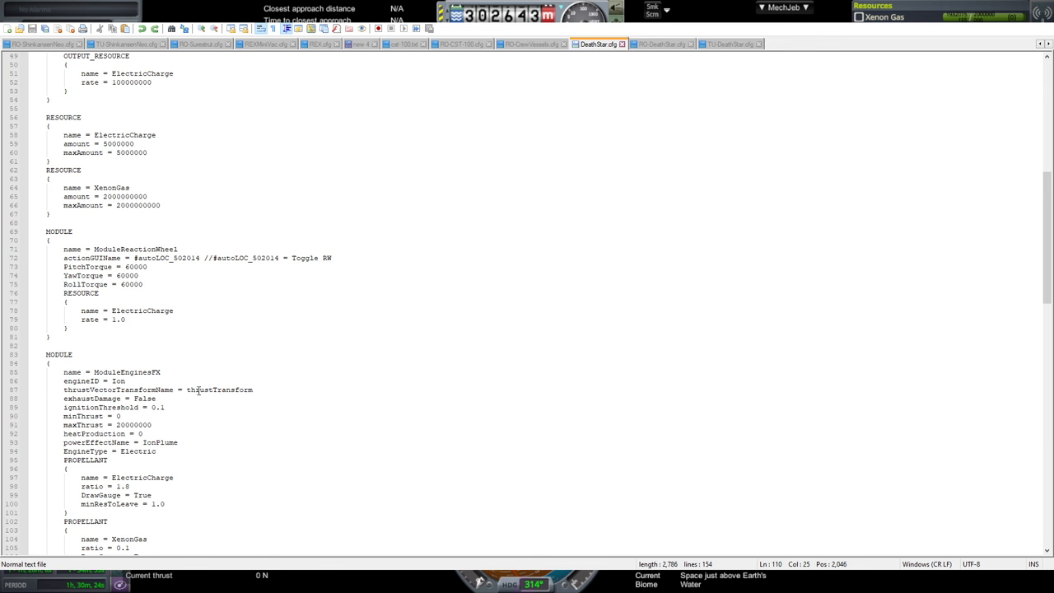
Review the PitchTorque and RollTorque lines in the RO DeathStar.cfg patch
click(662, 43)
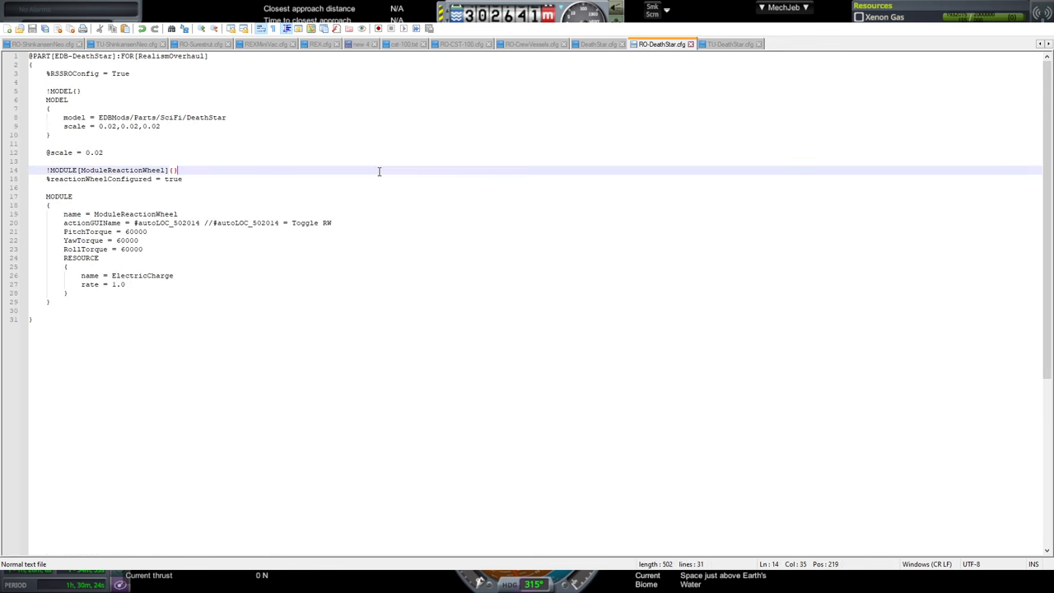
click(151, 230)
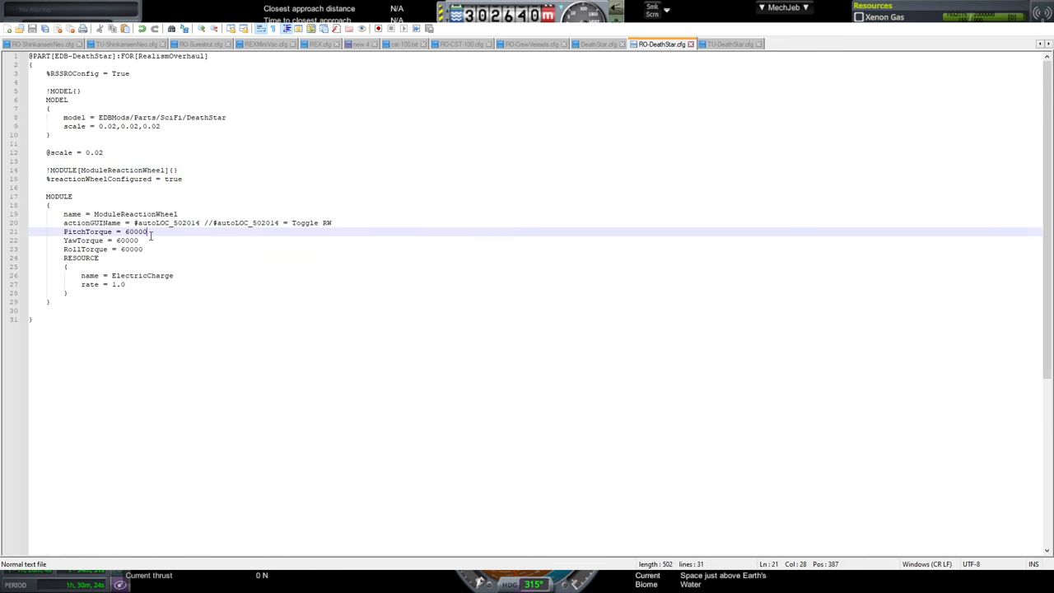
click(140, 241)
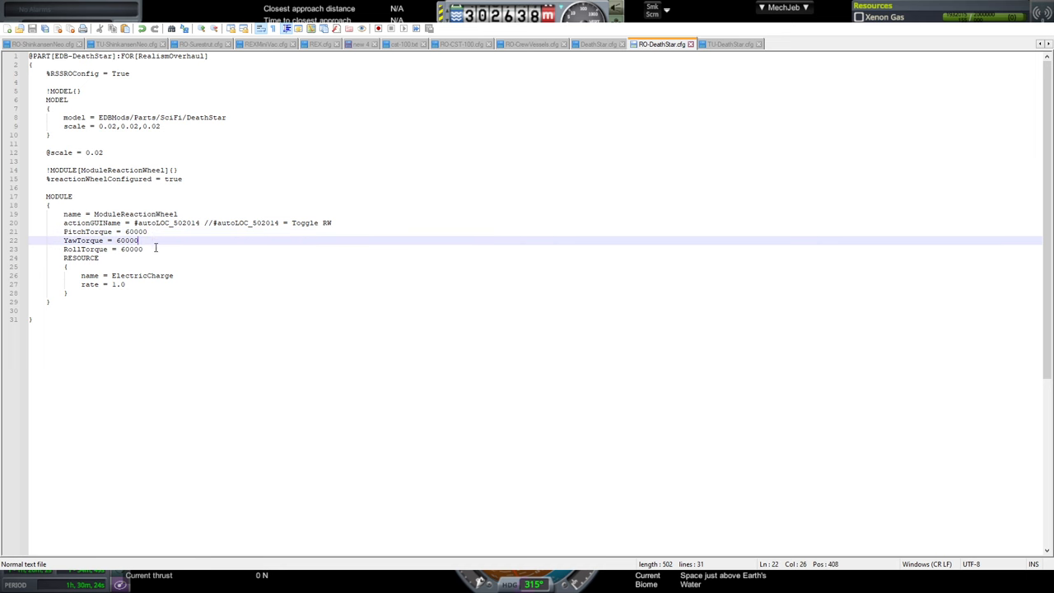
click(148, 230)
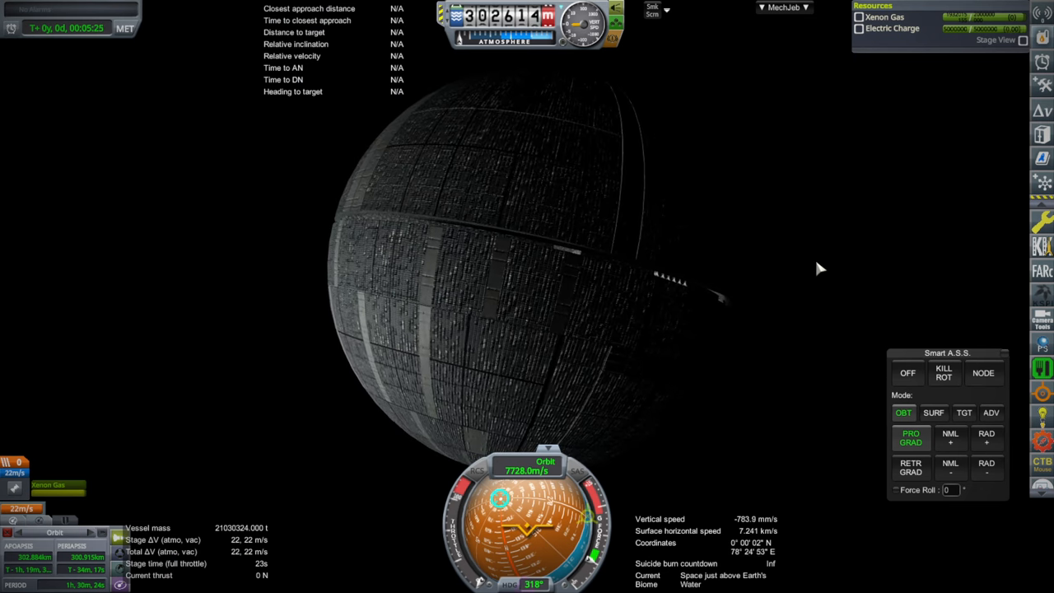
mouse_move(896, 297)
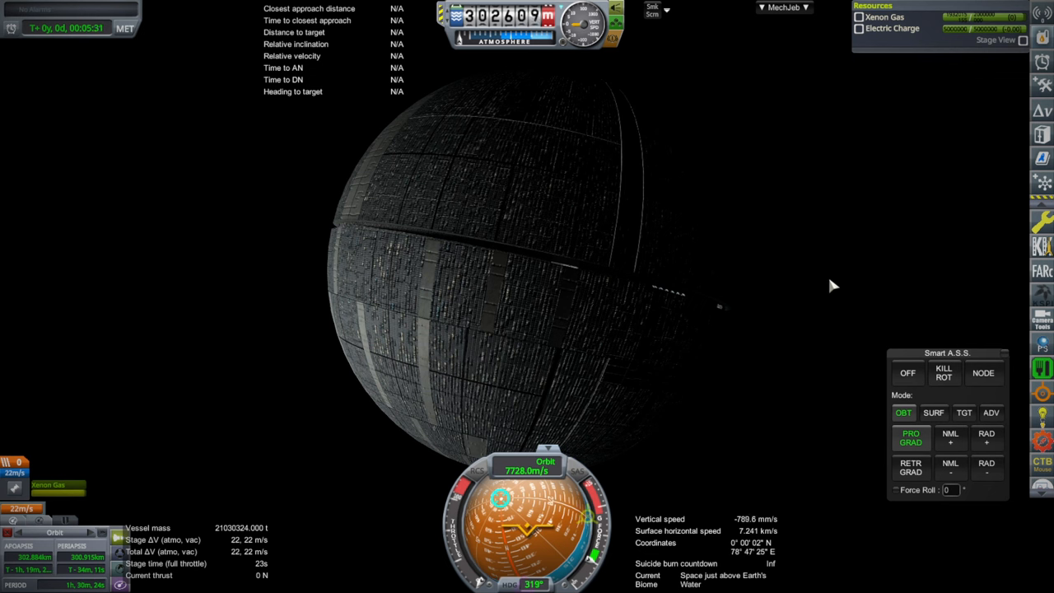
mouse_move(815, 293)
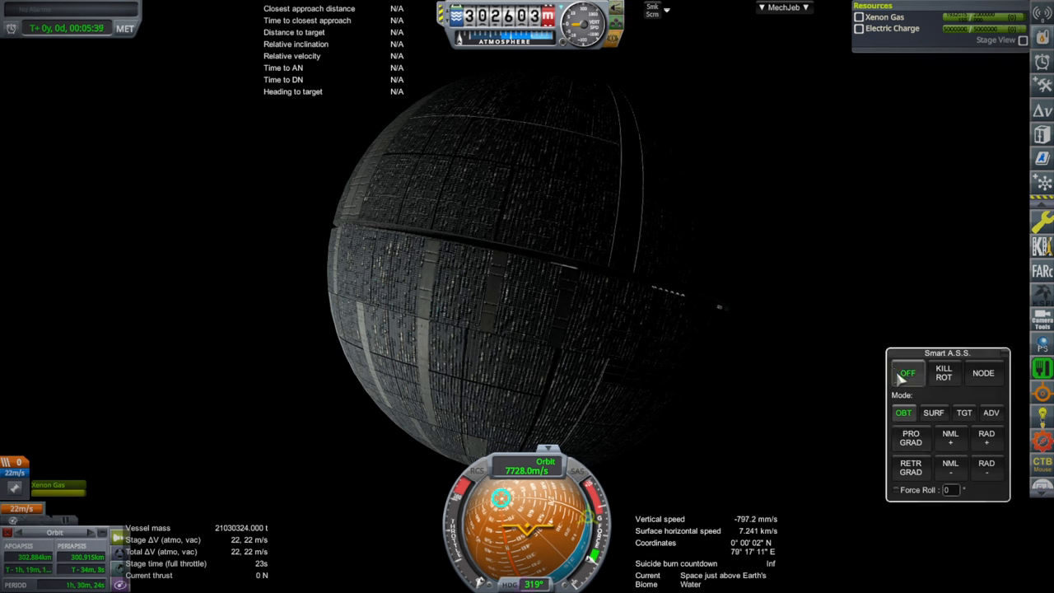
click(910, 438)
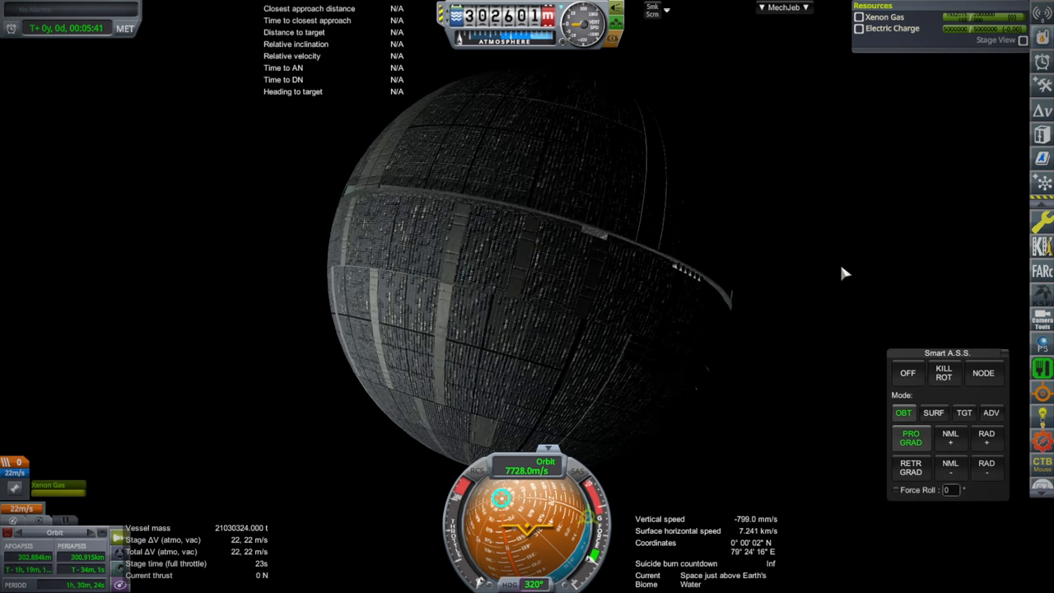